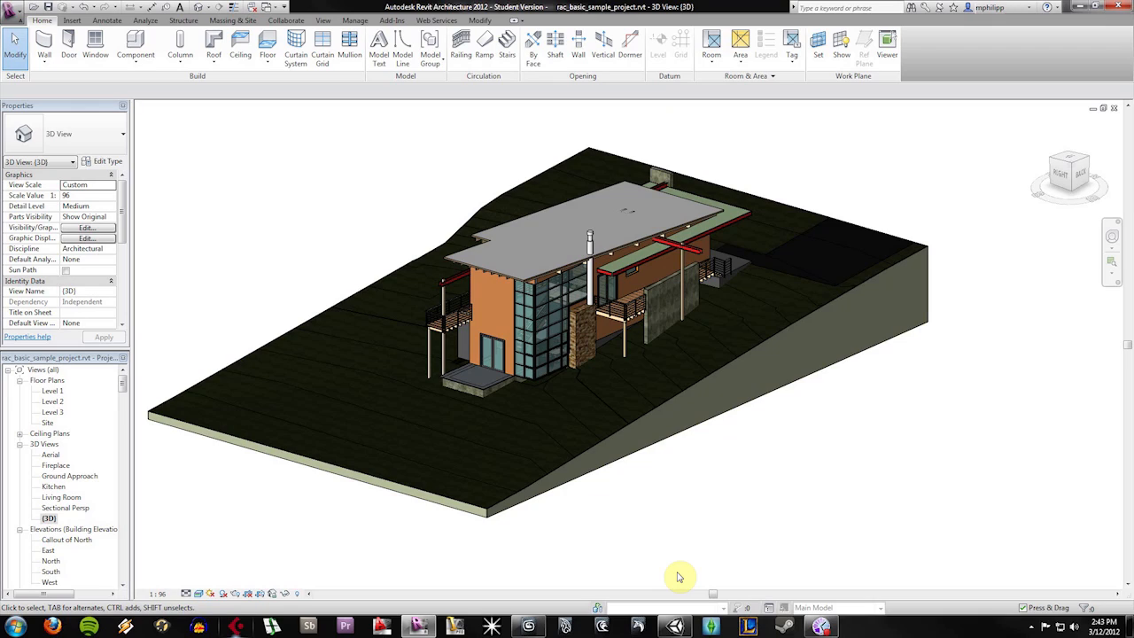
{"action": "mouse_move", "coordinate": [283, 558]}
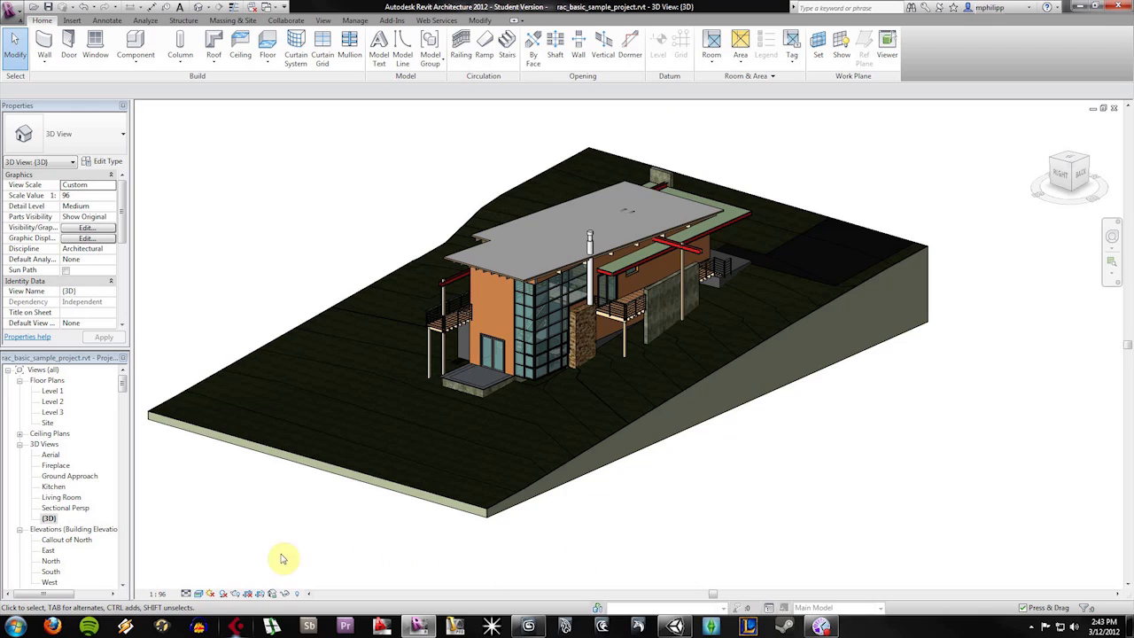
{"action": "mouse_move", "coordinate": [786, 527]}
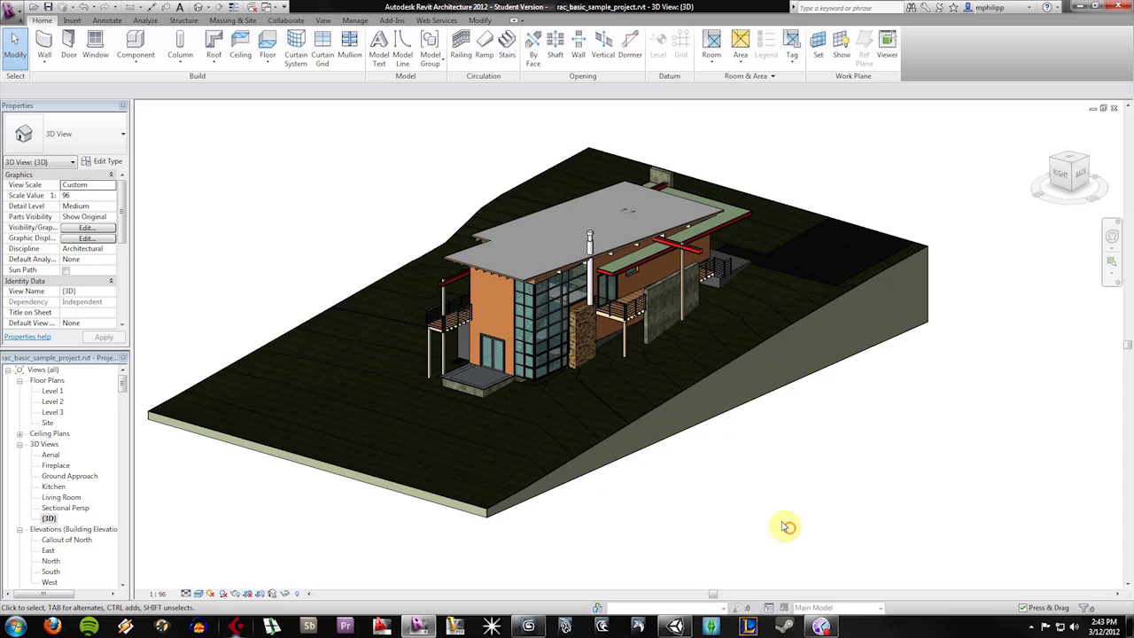
Export the house's 3D view from Revit as FBX to the Desktop, overwriting the earlier file
{"action": "left_click", "coordinate": [10, 11]}
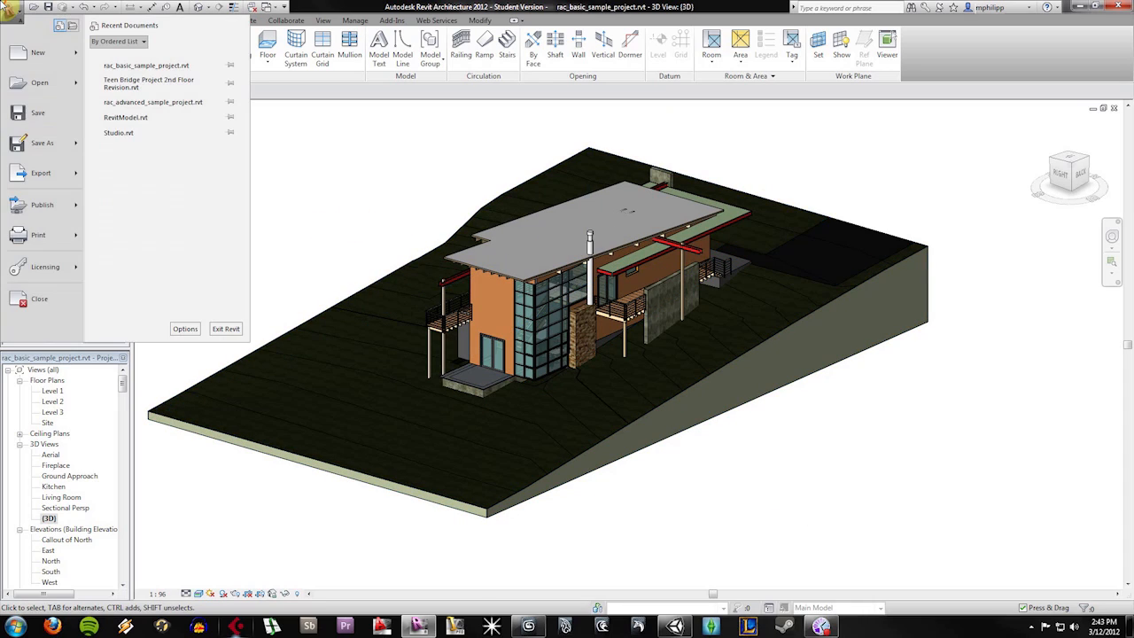
{"action": "left_click", "coordinate": [41, 172]}
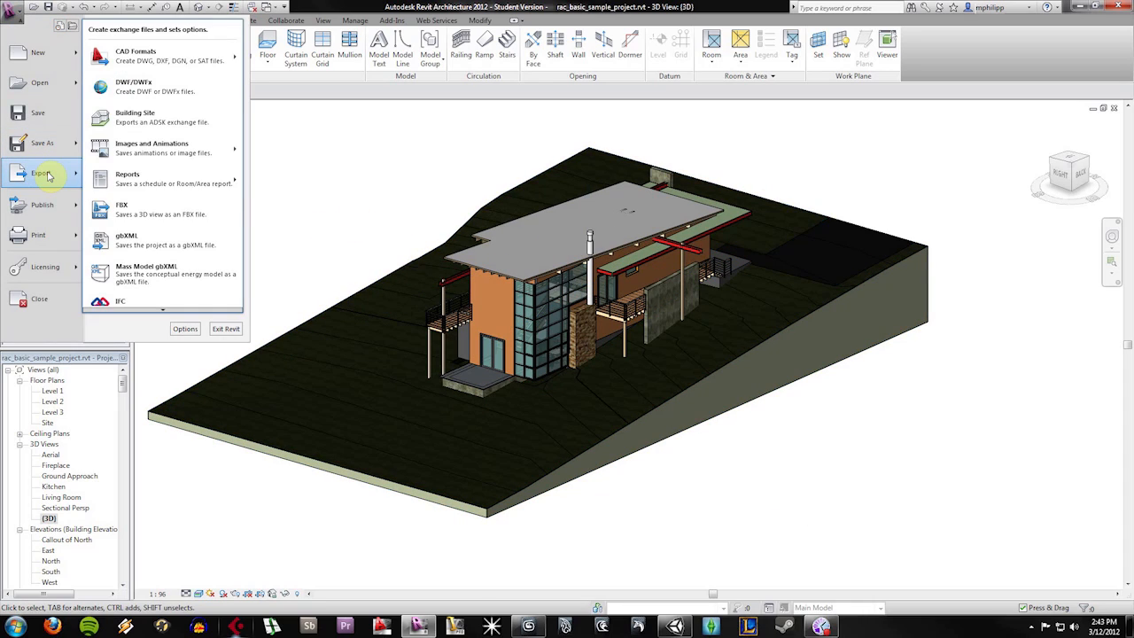
{"action": "mouse_move", "coordinate": [209, 213]}
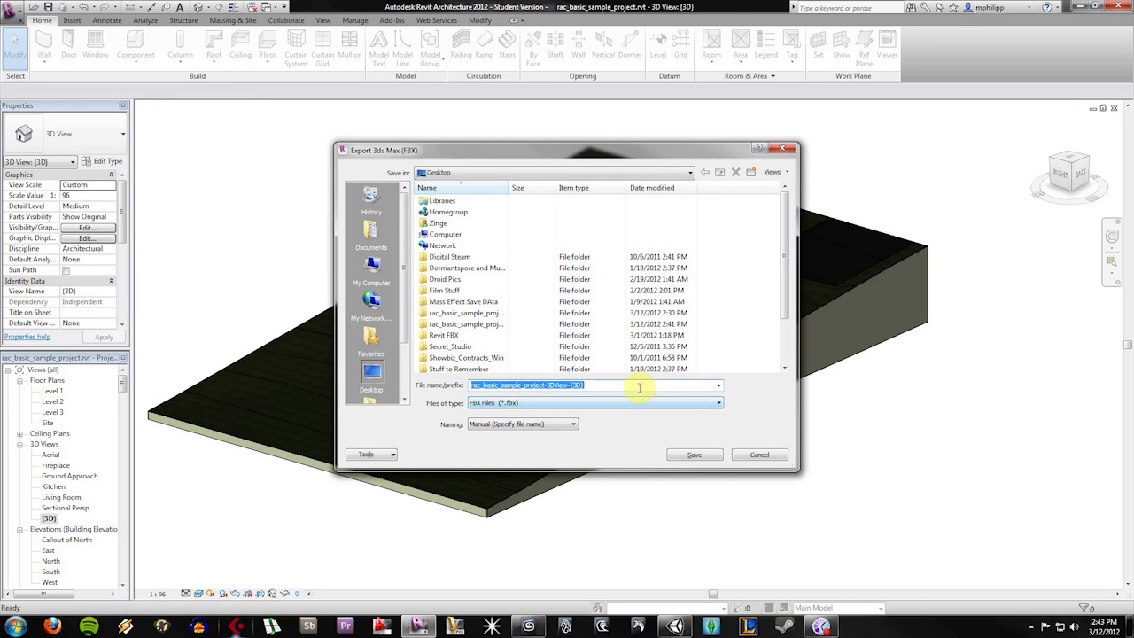
{"action": "scroll", "scroll_direction": "down", "scroll_amount": 3}
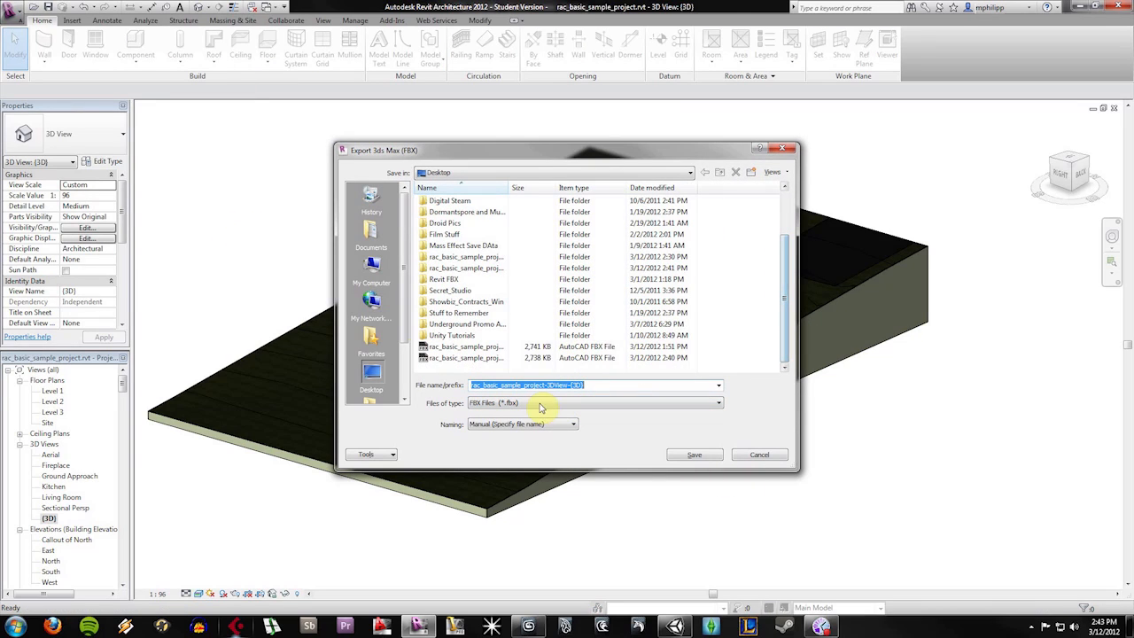
{"action": "left_click", "coordinate": [694, 454]}
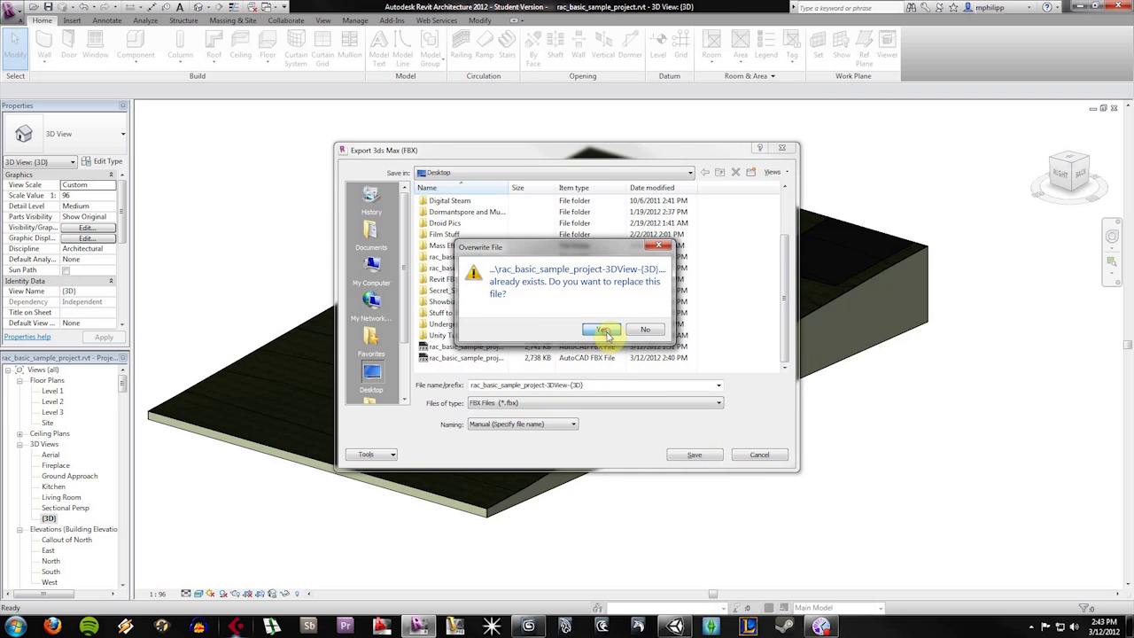
{"action": "left_click", "coordinate": [602, 330]}
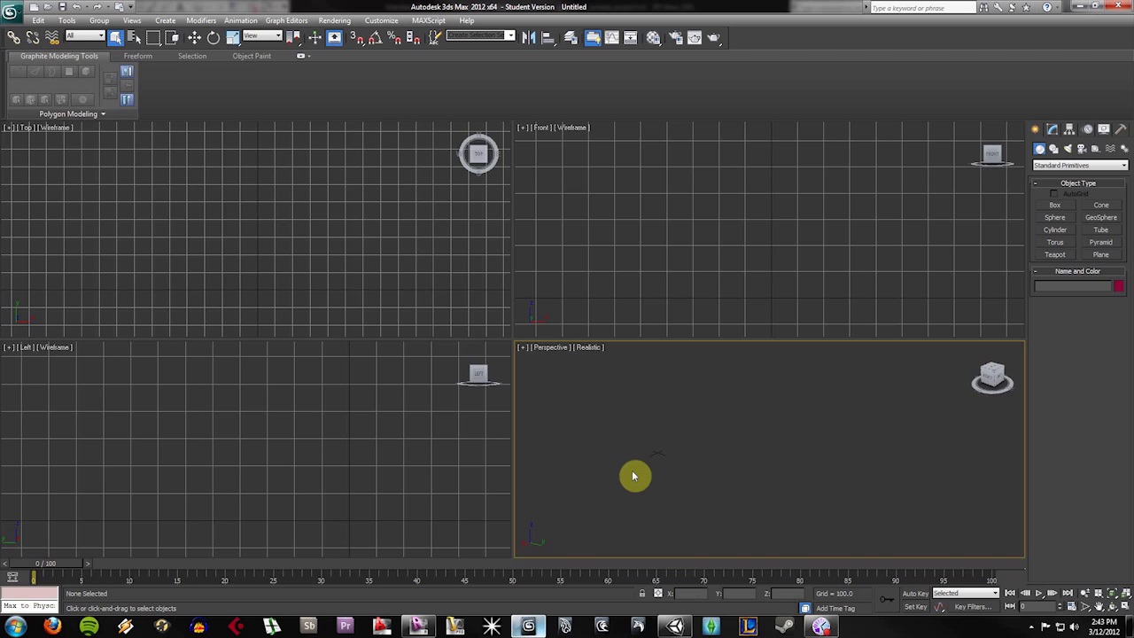
{"action": "mouse_move", "coordinate": [633, 481]}
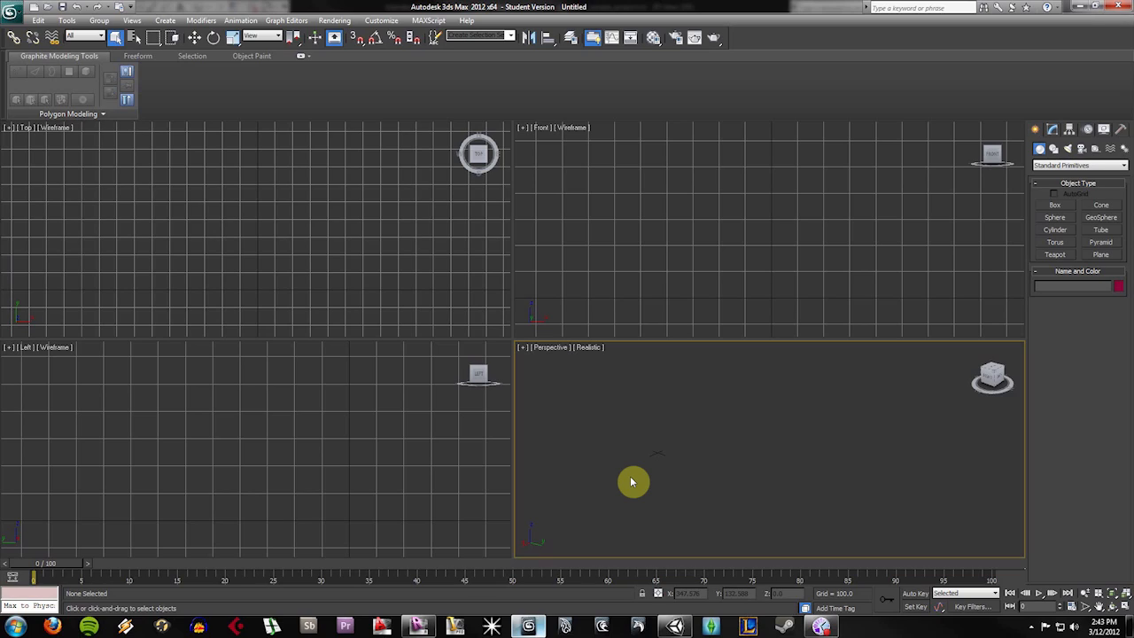
{"action": "mouse_move", "coordinate": [663, 482]}
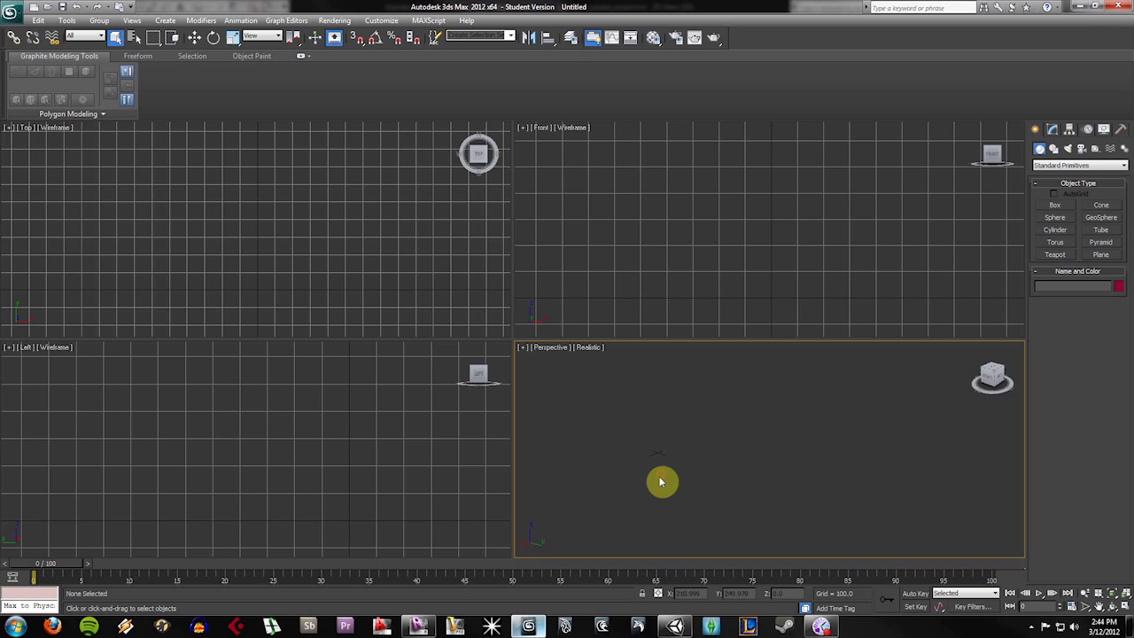
Import the exported house FBX file into 3ds Max using the Revit preset
{"action": "left_click", "coordinate": [12, 11]}
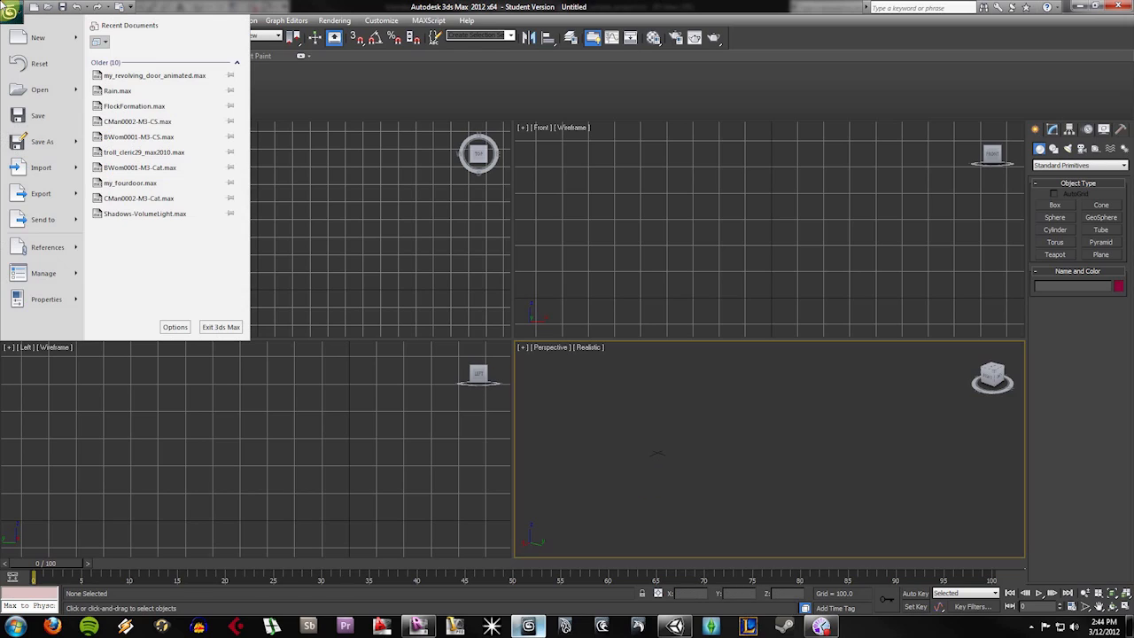
{"action": "left_click", "coordinate": [41, 167]}
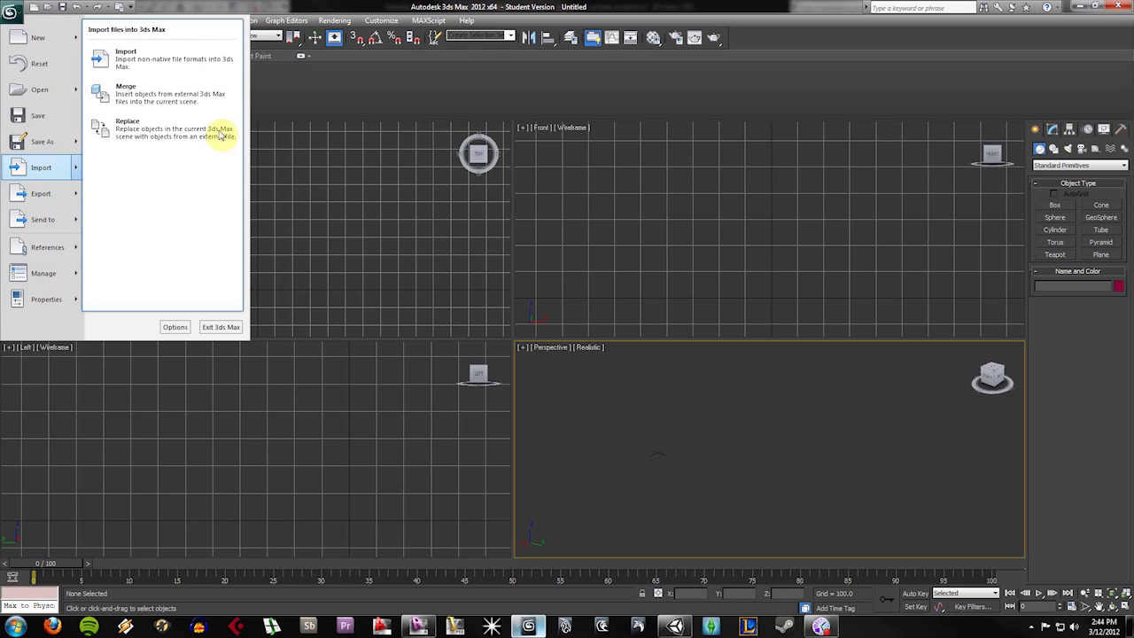
{"action": "left_click", "coordinate": [126, 59]}
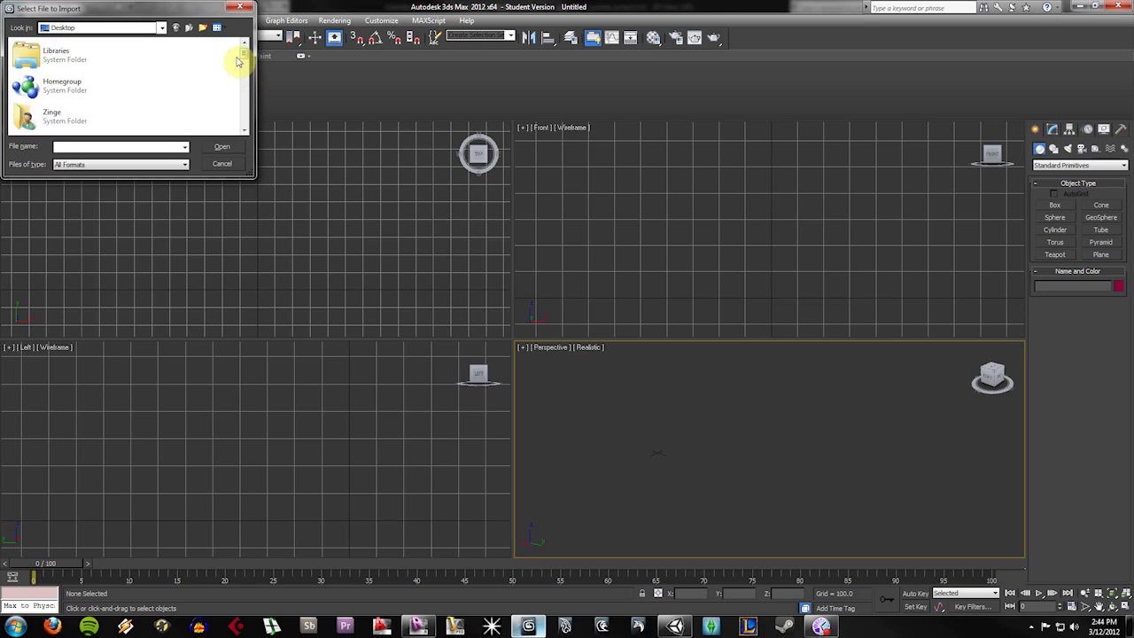
{"action": "left_click", "coordinate": [87, 84]}
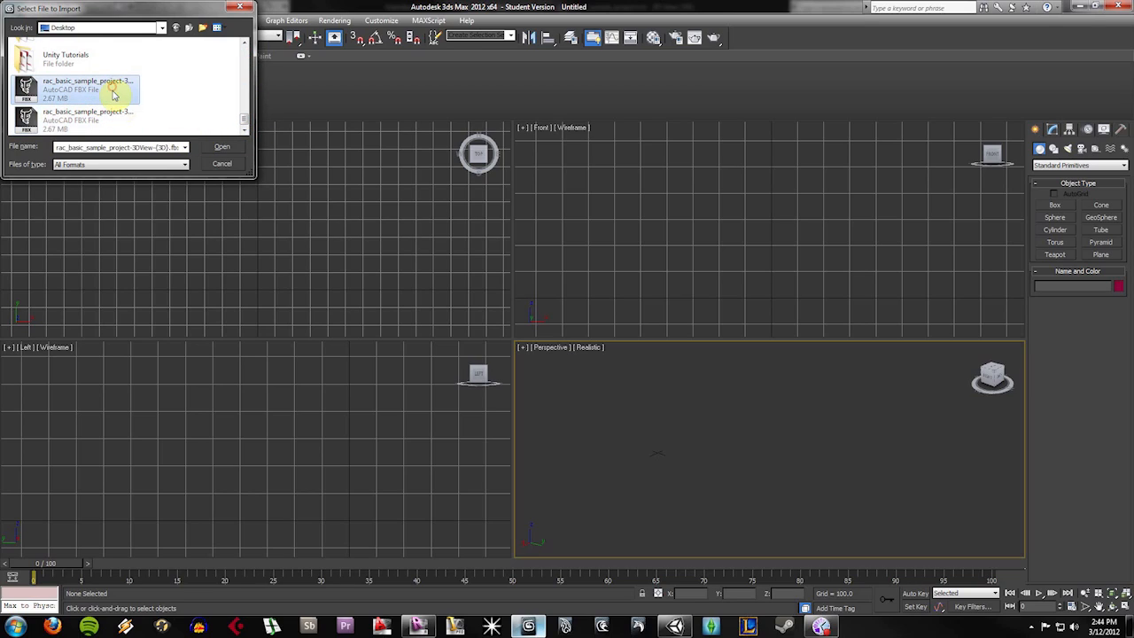
{"action": "left_click", "coordinate": [222, 146]}
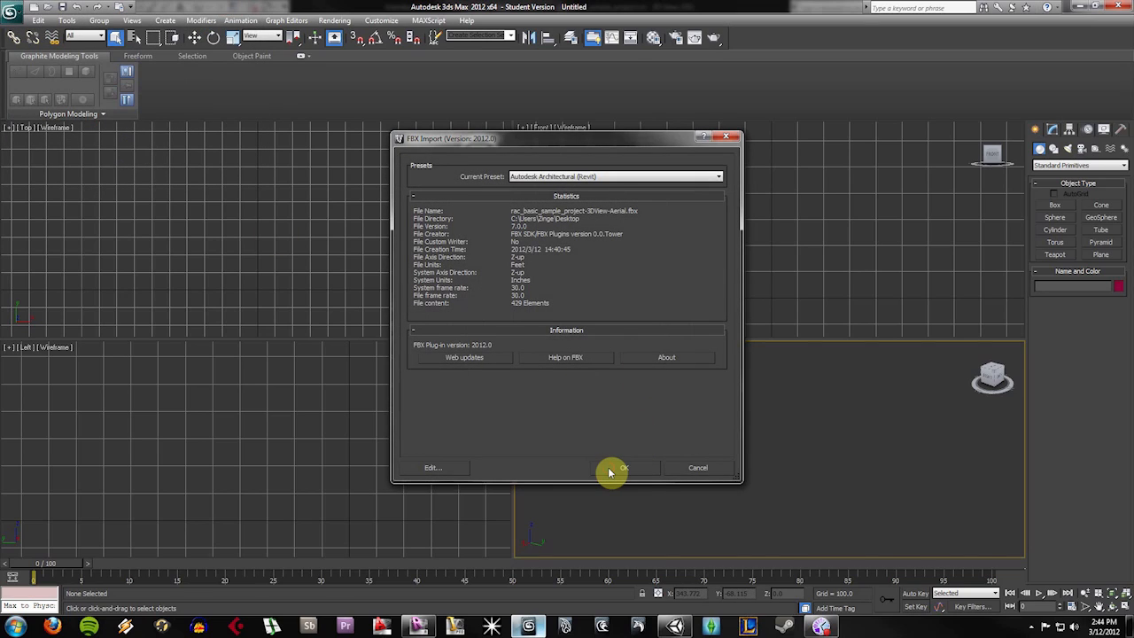
{"action": "left_click", "coordinate": [622, 466]}
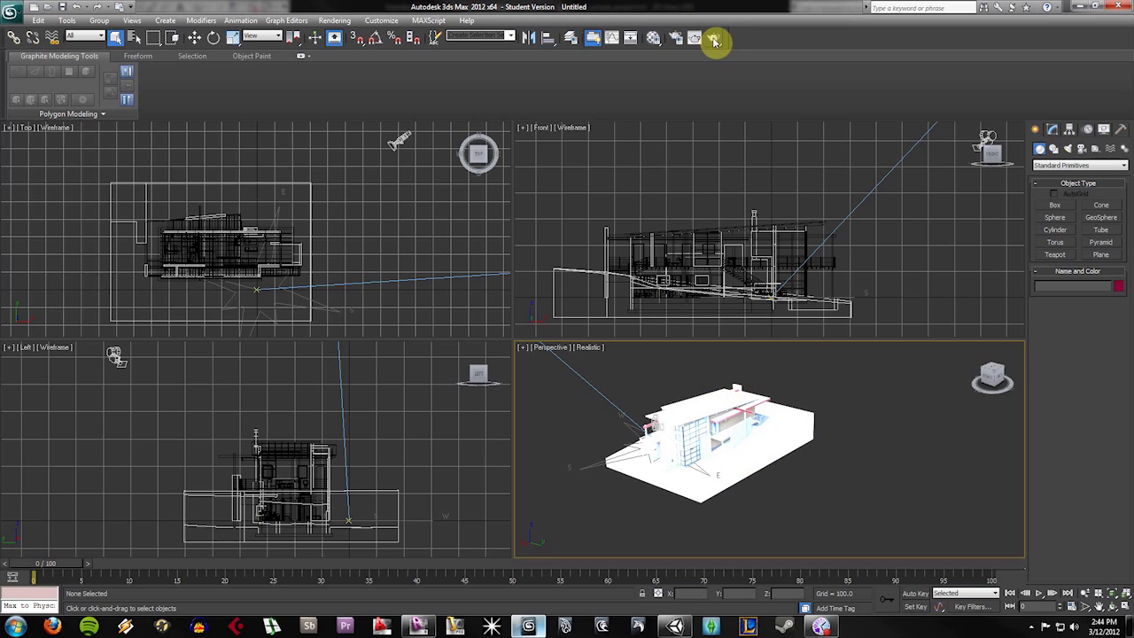
Load all categories of a mental ray daylight render preset and close the render frame
{"action": "left_click", "coordinate": [715, 39]}
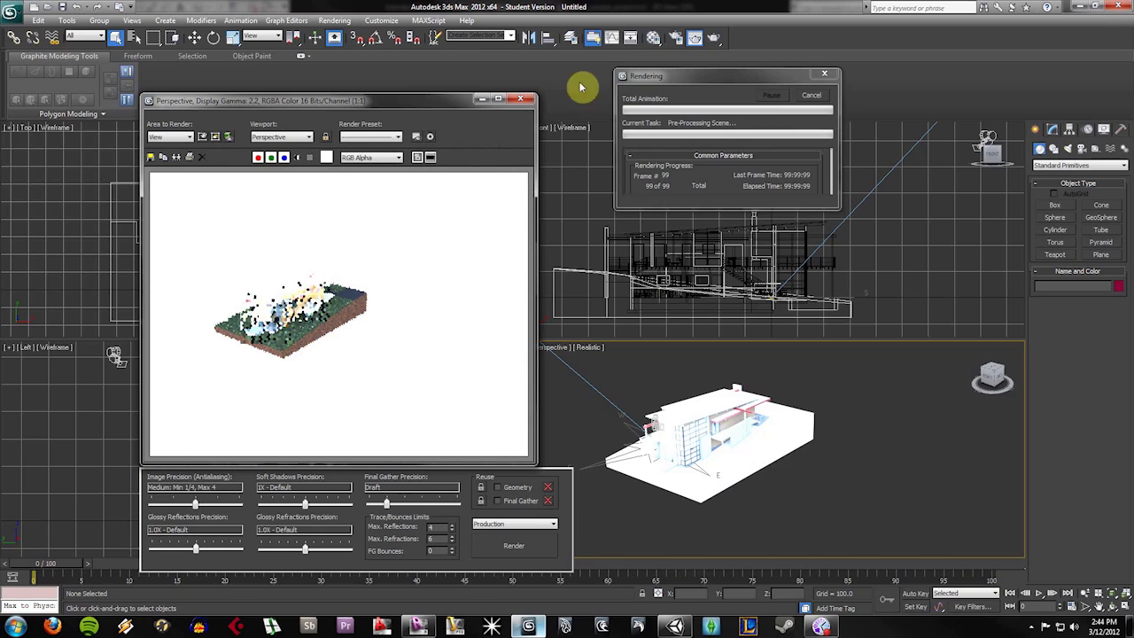
{"action": "mouse_move", "coordinate": [766, 126]}
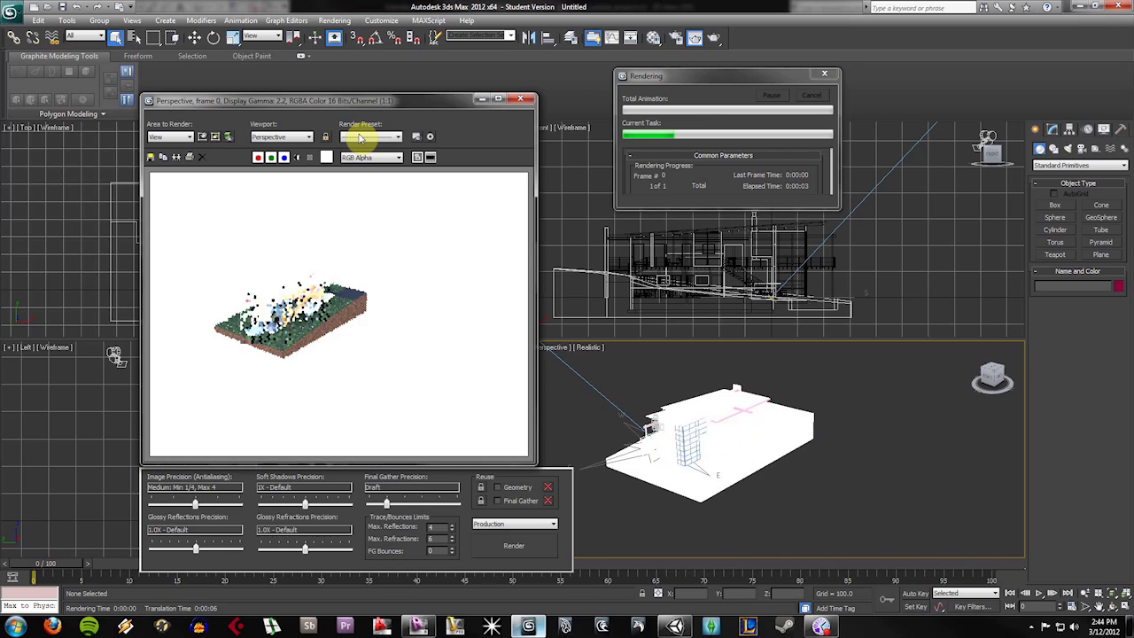
{"action": "left_click", "coordinate": [398, 136]}
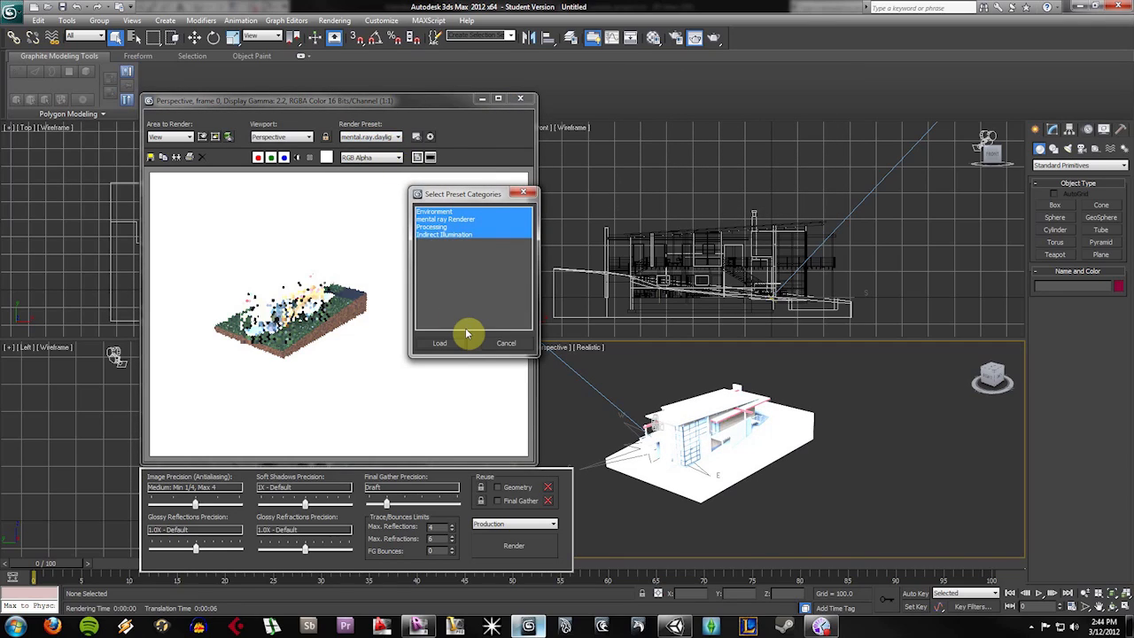
{"action": "left_click", "coordinate": [439, 343]}
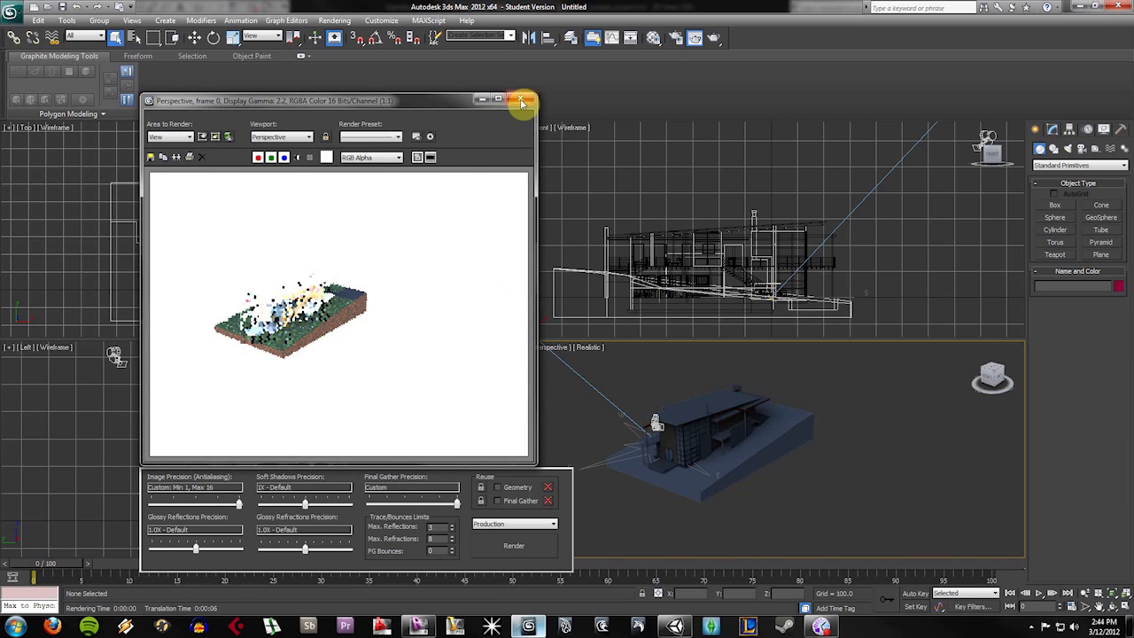
{"action": "left_click", "coordinate": [522, 100]}
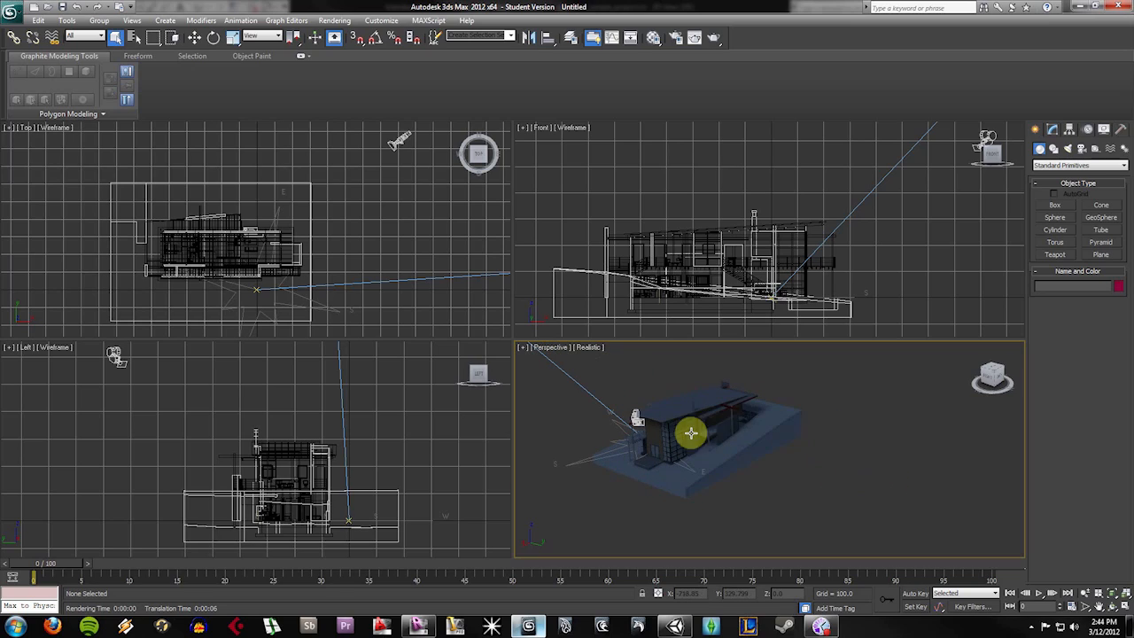
{"action": "left_click_drag", "start_coordinate": [691, 433], "coordinate": [686, 446]}
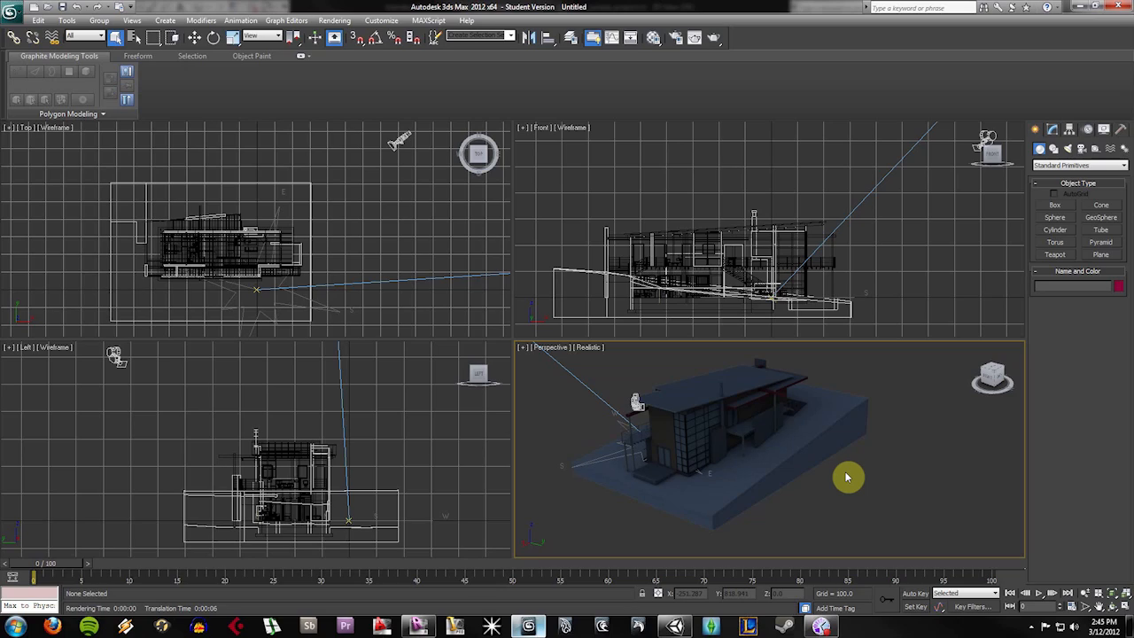
{"action": "mouse_move", "coordinate": [845, 479]}
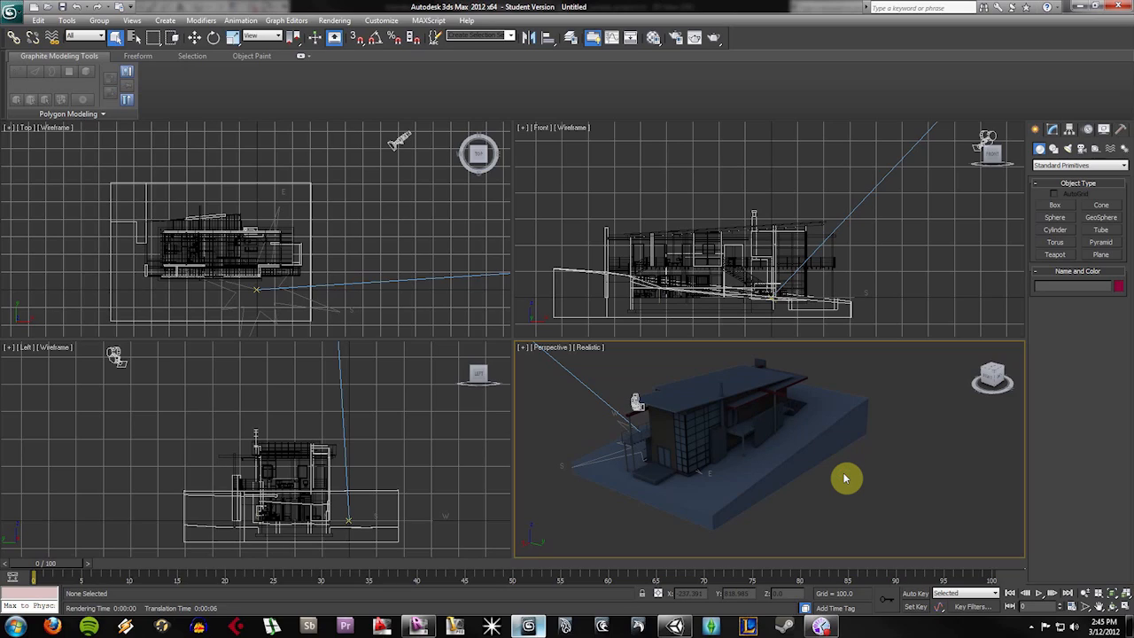
{"action": "mouse_move", "coordinate": [841, 480]}
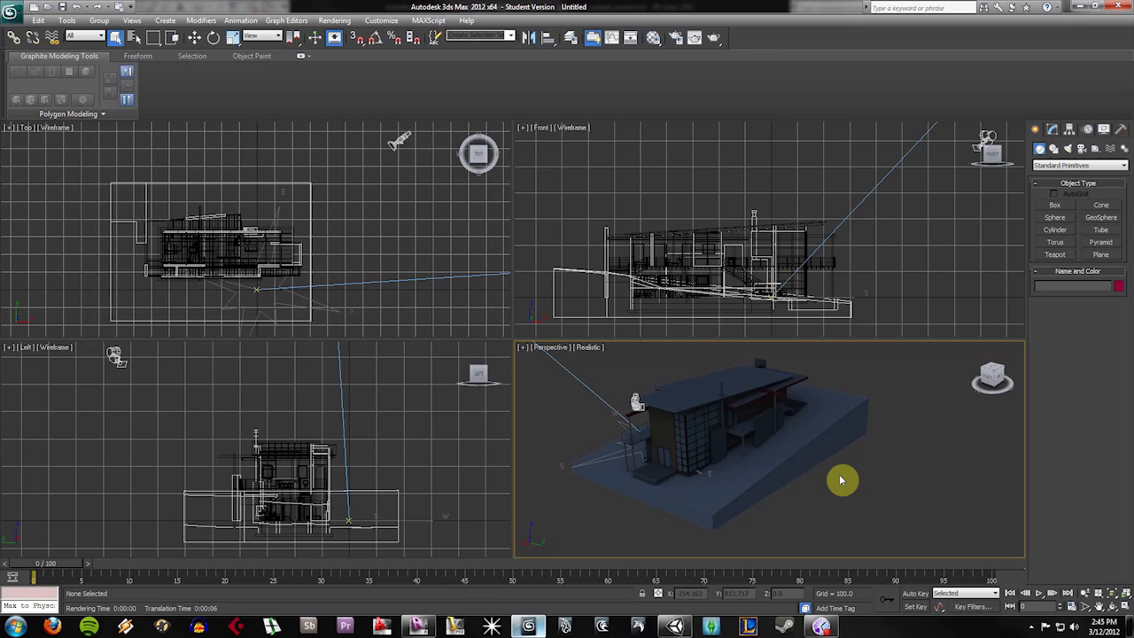
{"action": "mouse_move", "coordinate": [931, 480]}
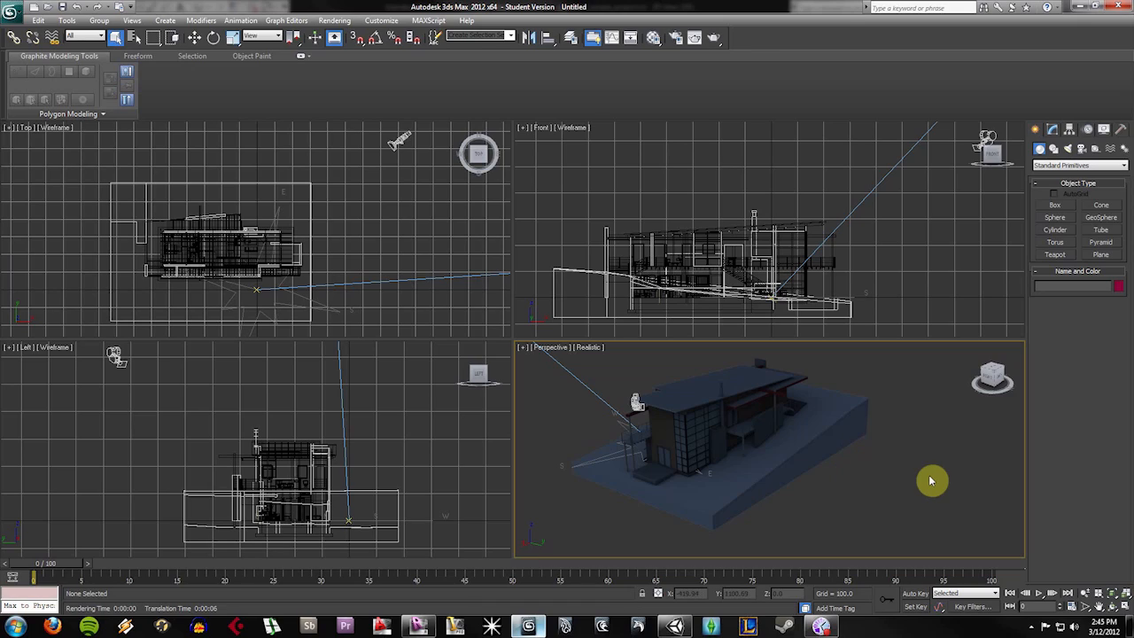
{"action": "mouse_move", "coordinate": [934, 476]}
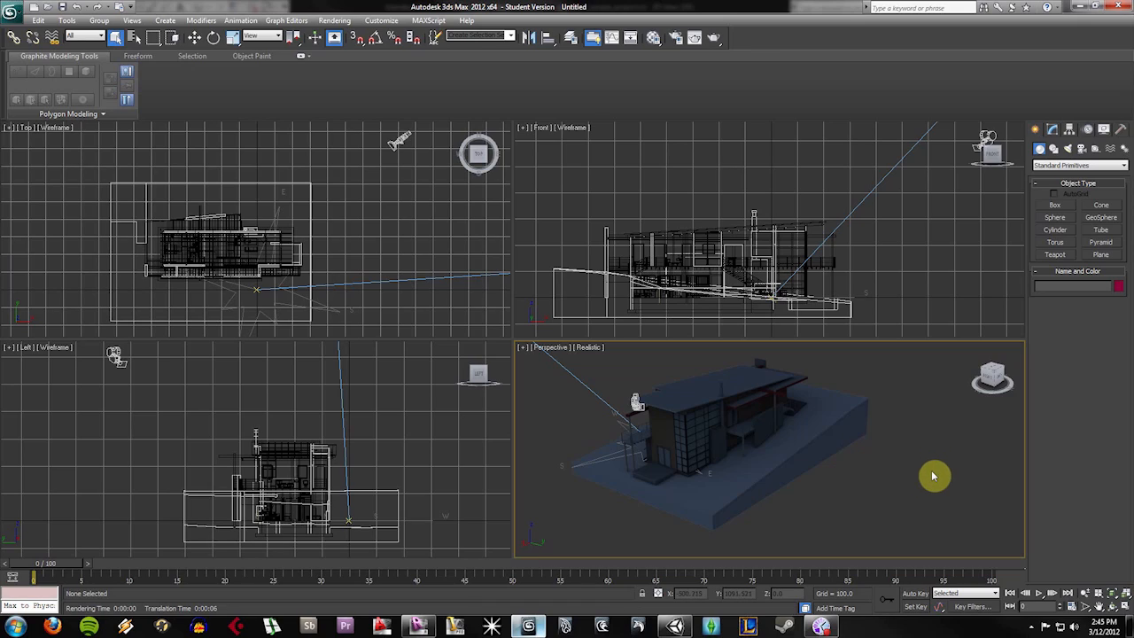
{"action": "mouse_move", "coordinate": [445, 342]}
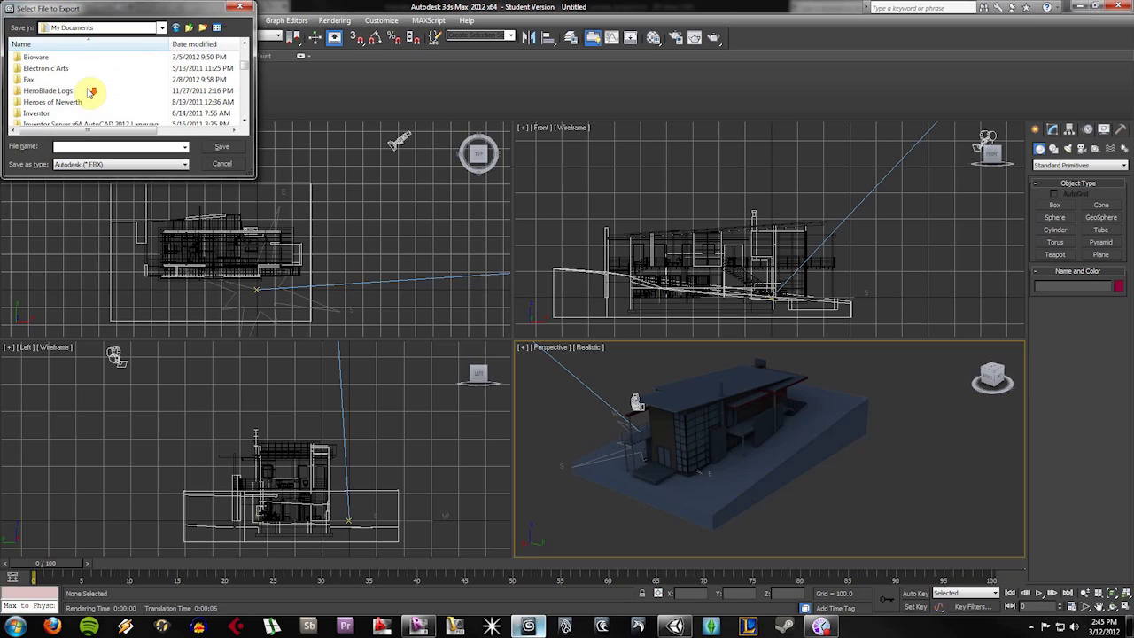
Save the scene export as 'Revit FBX' in the Revit Test project's Assets folder
{"action": "scroll", "scroll_direction": "down", "scroll_amount": 3}
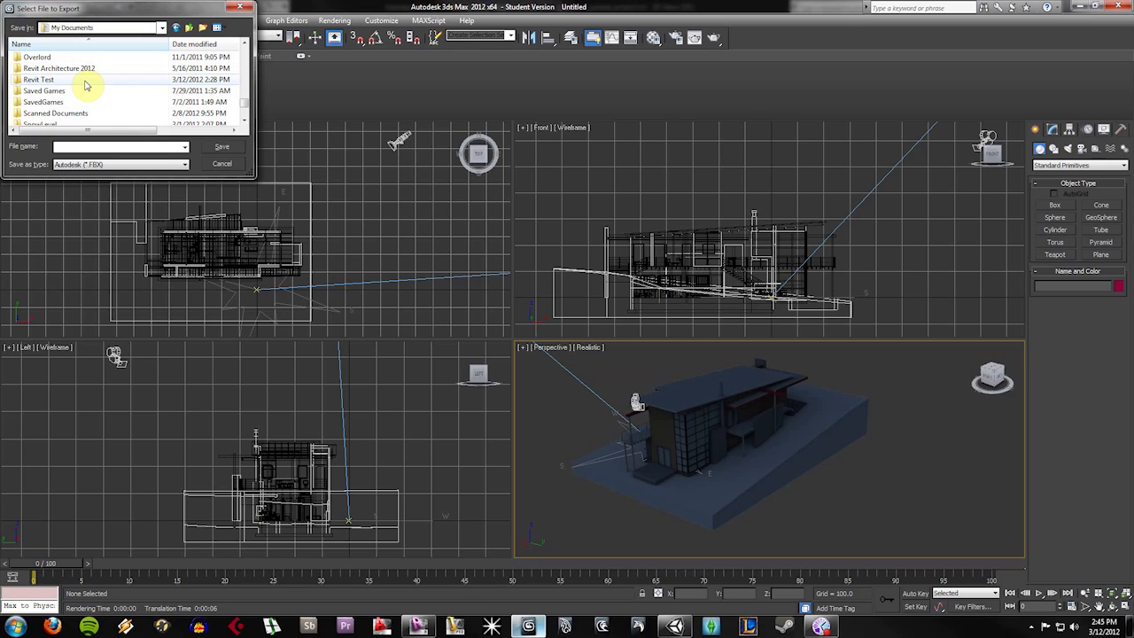
{"action": "double_click", "coordinate": [39, 79]}
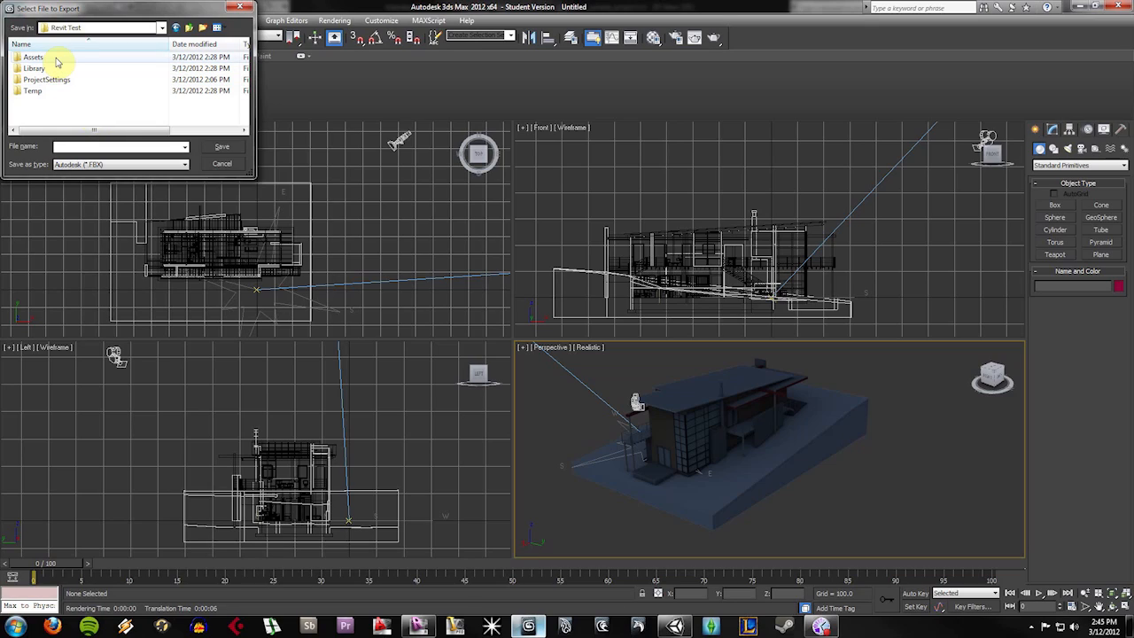
{"action": "double_click", "coordinate": [33, 57]}
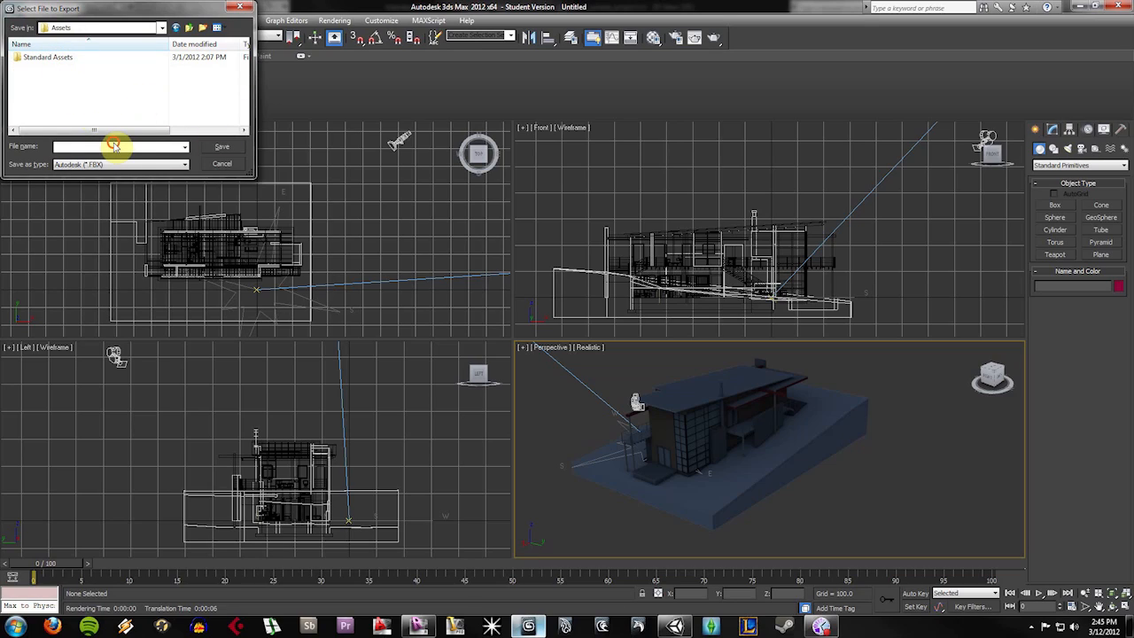
{"action": "type", "text": "Revit FBX"}
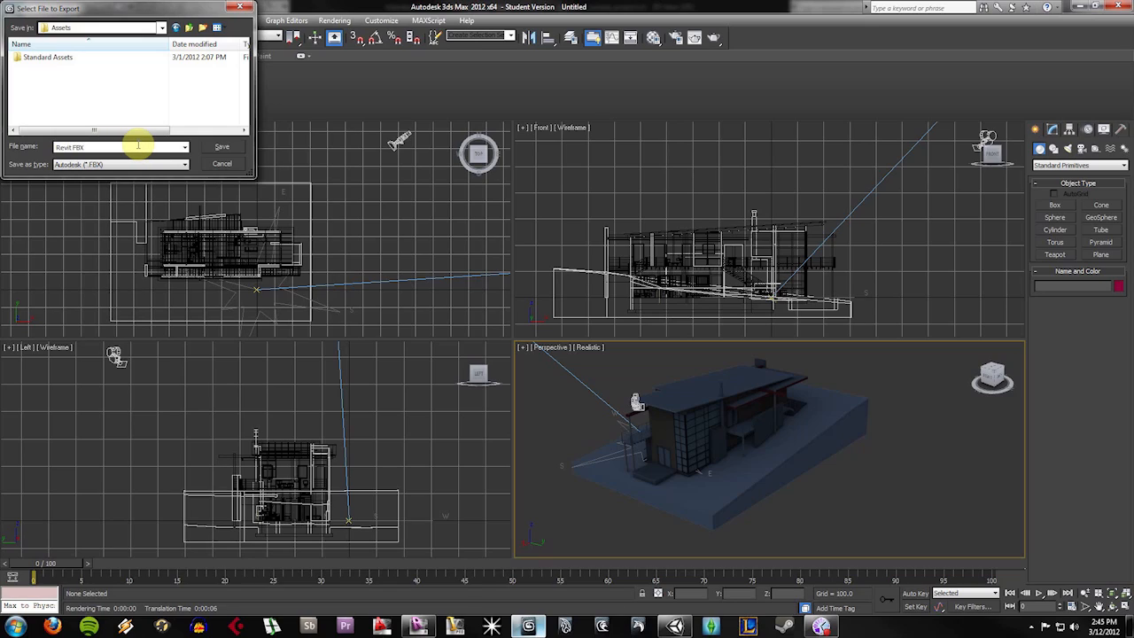
{"action": "left_click", "coordinate": [221, 146]}
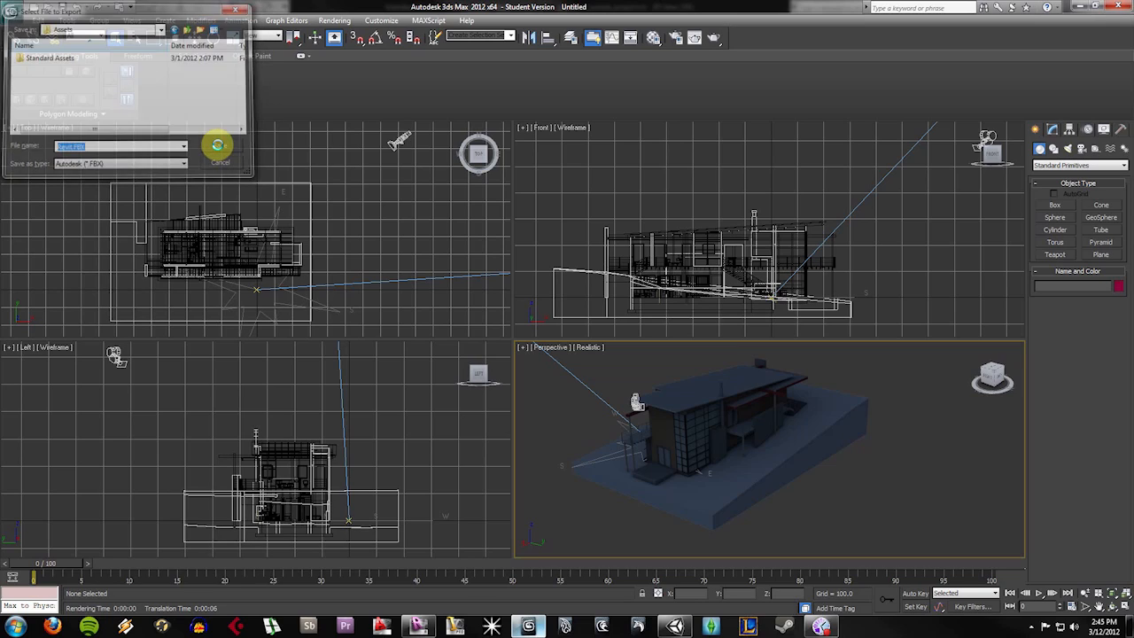
{"action": "left_click", "coordinate": [217, 144]}
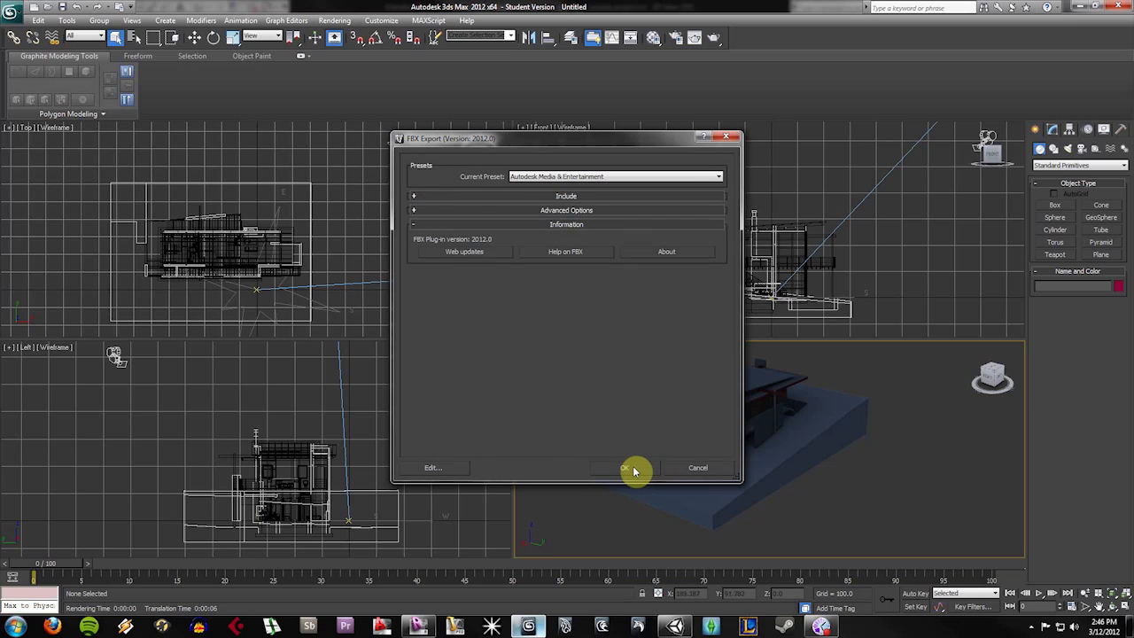
Accept the FBX export settings and dismiss the controller and light-type warnings
{"action": "left_click", "coordinate": [627, 467]}
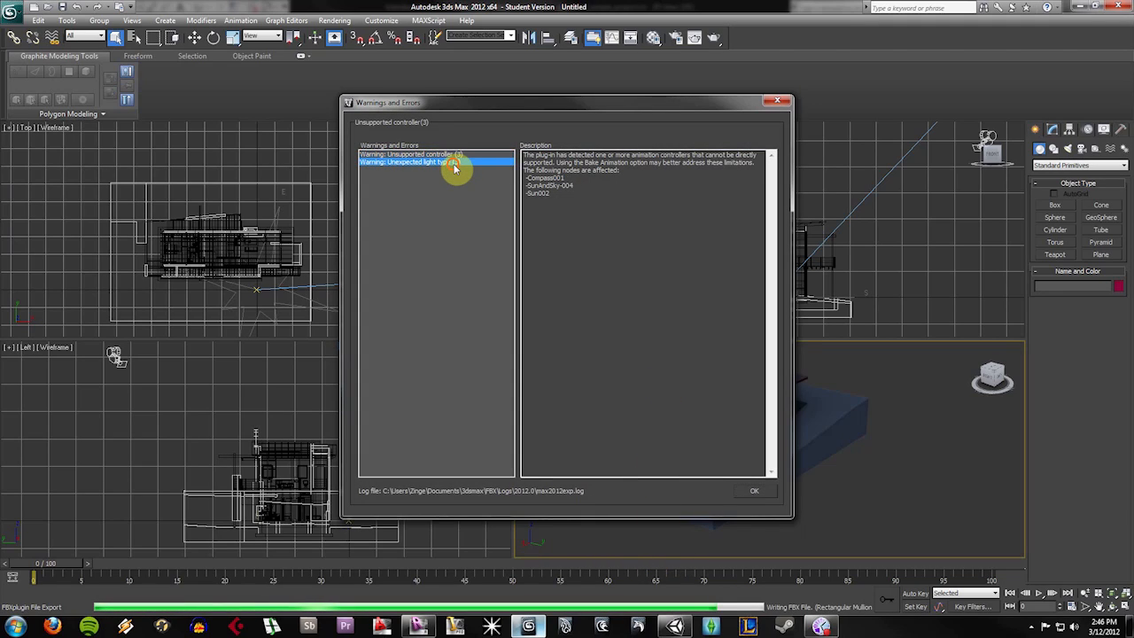
{"action": "left_click", "coordinate": [408, 162]}
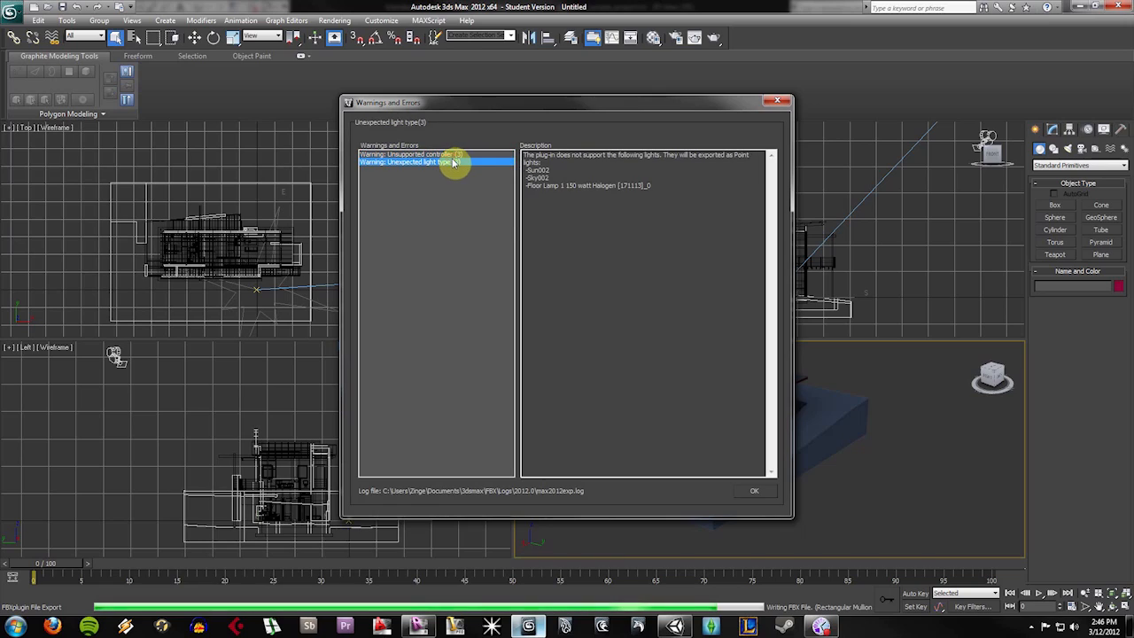
{"action": "left_click", "coordinate": [754, 491]}
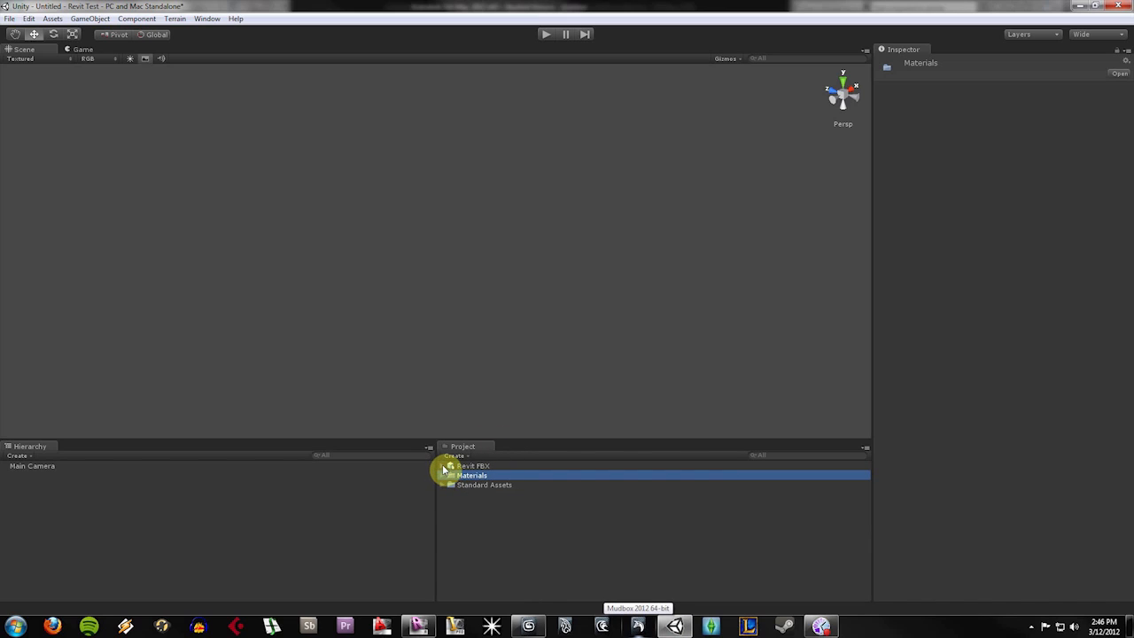
Select the Revit FBX model and toggle Generate Colliders in its Inspector import settings
{"action": "left_click", "coordinate": [473, 465]}
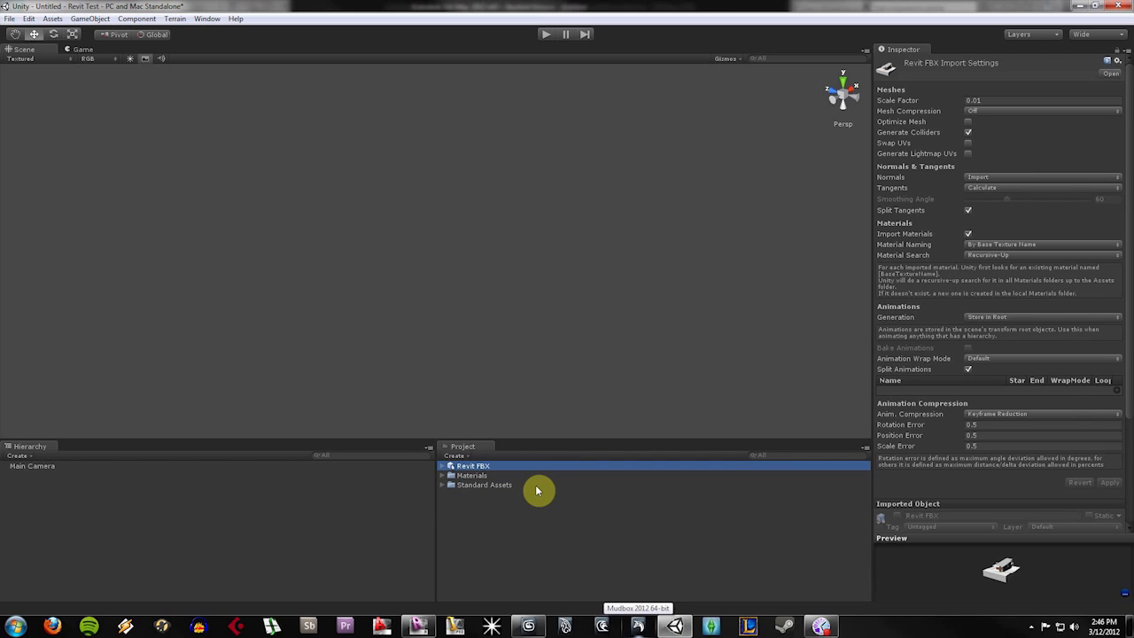
{"action": "mouse_move", "coordinate": [530, 490]}
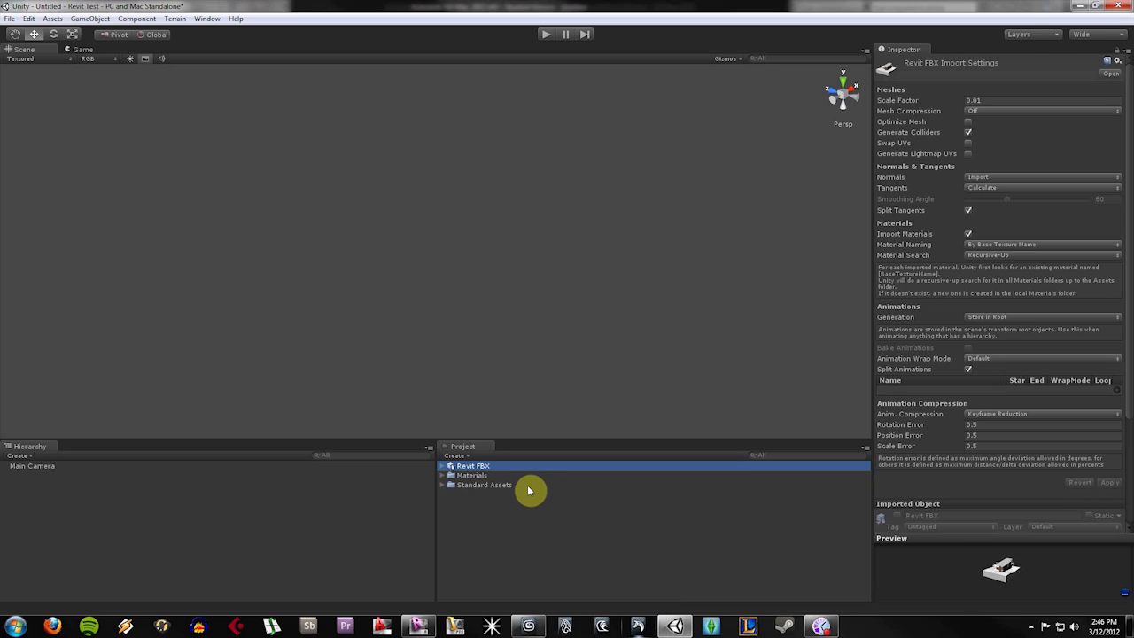
{"action": "mouse_move", "coordinate": [885, 112]}
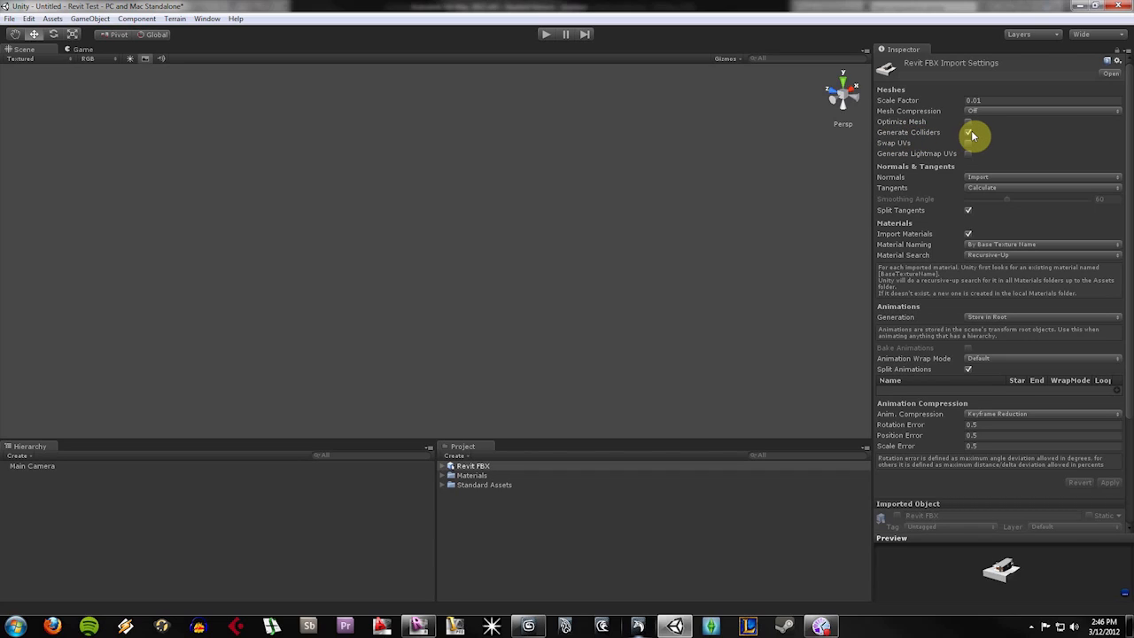
{"action": "left_click", "coordinate": [968, 132]}
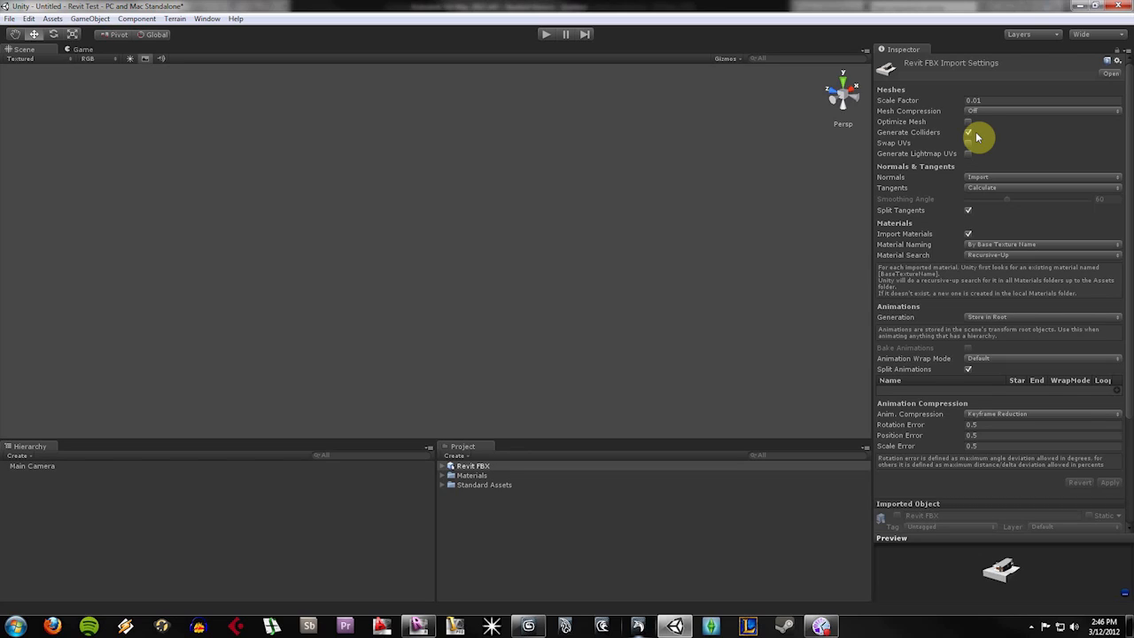
{"action": "left_click", "coordinate": [968, 132]}
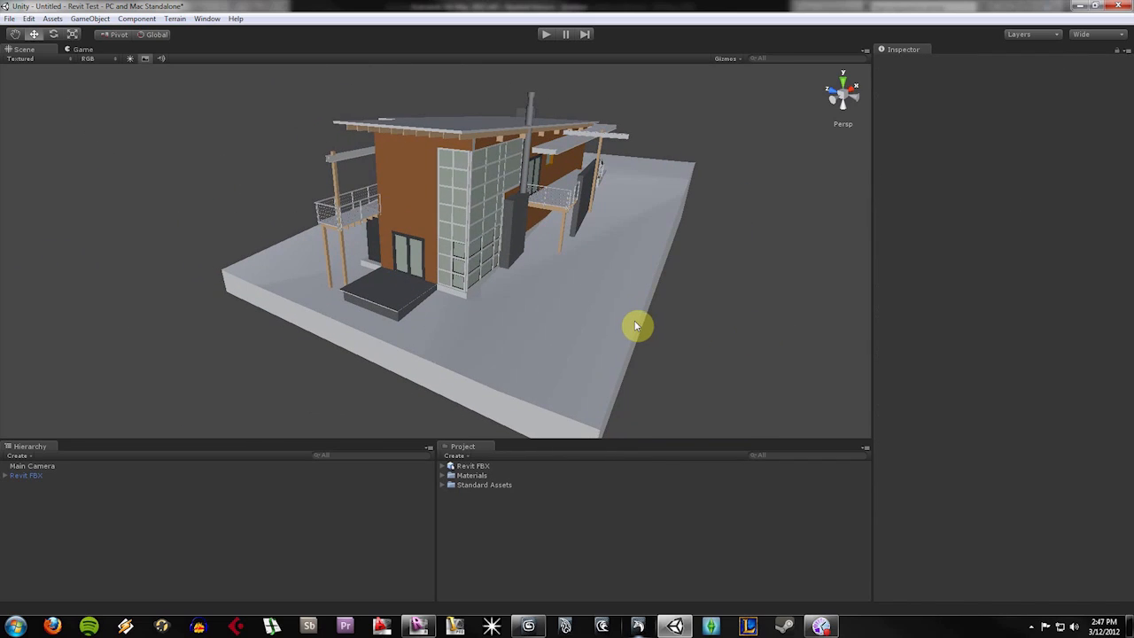
{"action": "left_click", "coordinate": [25, 474]}
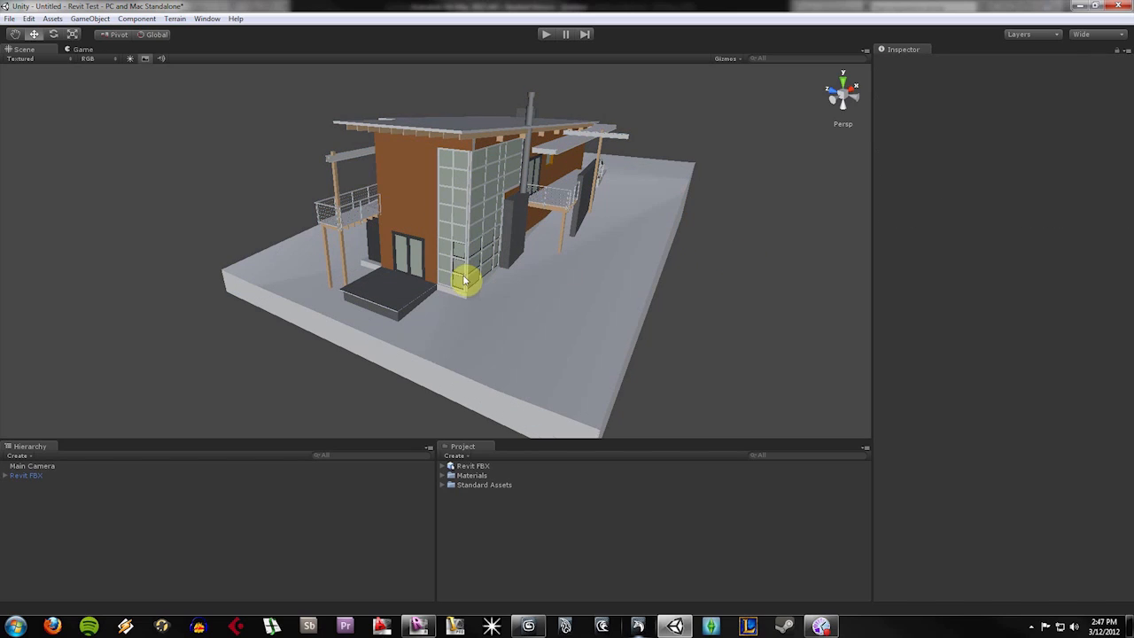
{"action": "mouse_move", "coordinate": [523, 380]}
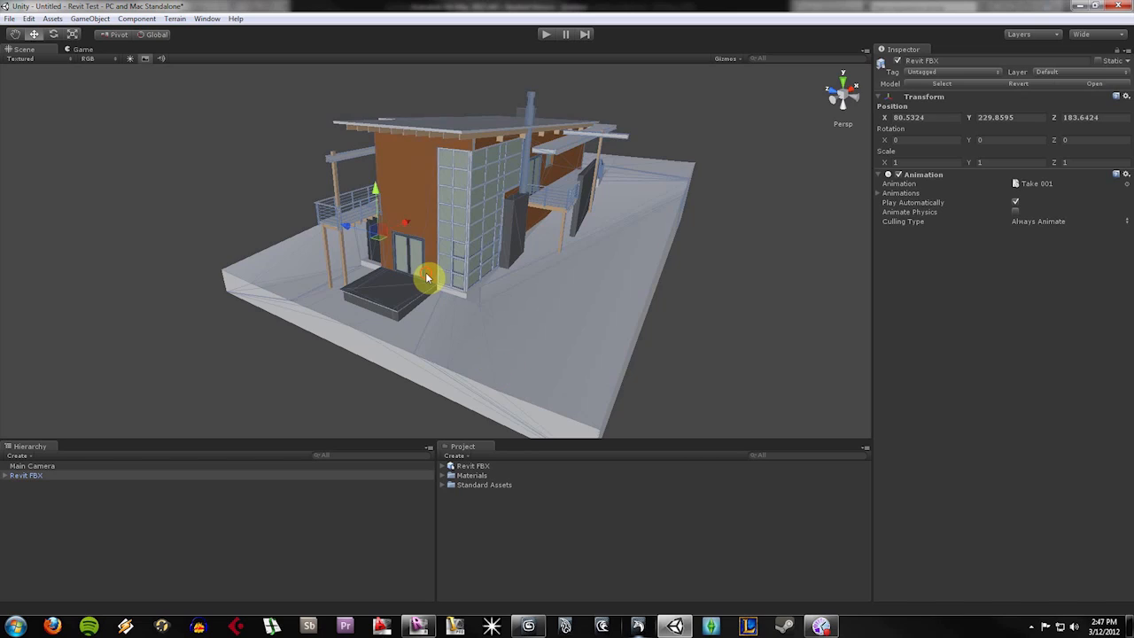
{"action": "left_click", "coordinate": [474, 465]}
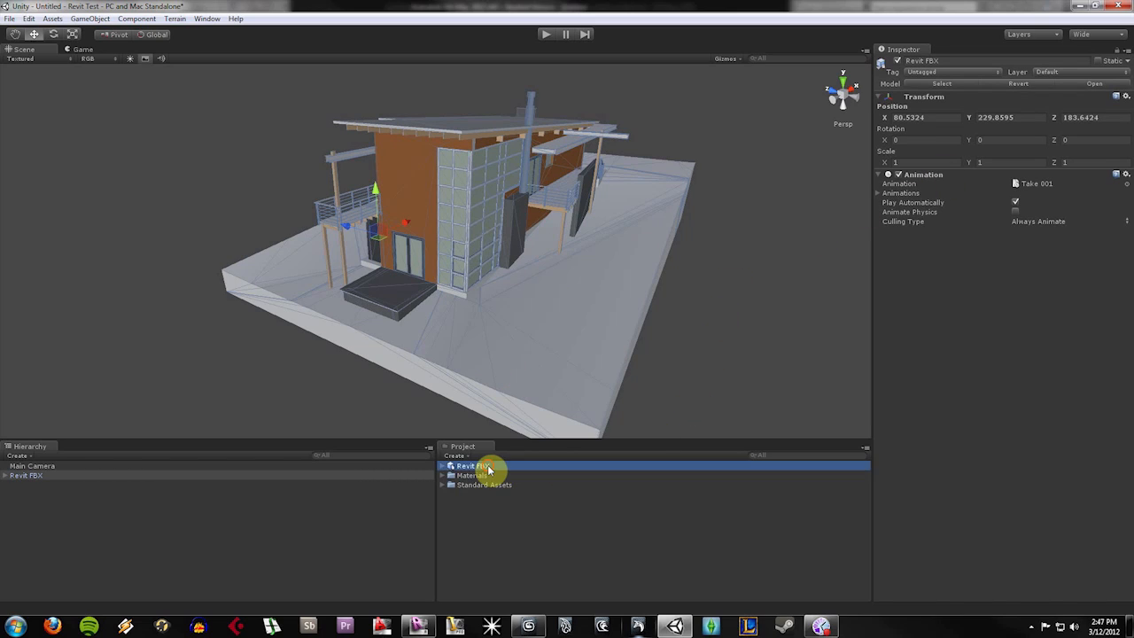
{"action": "left_click", "coordinate": [472, 465]}
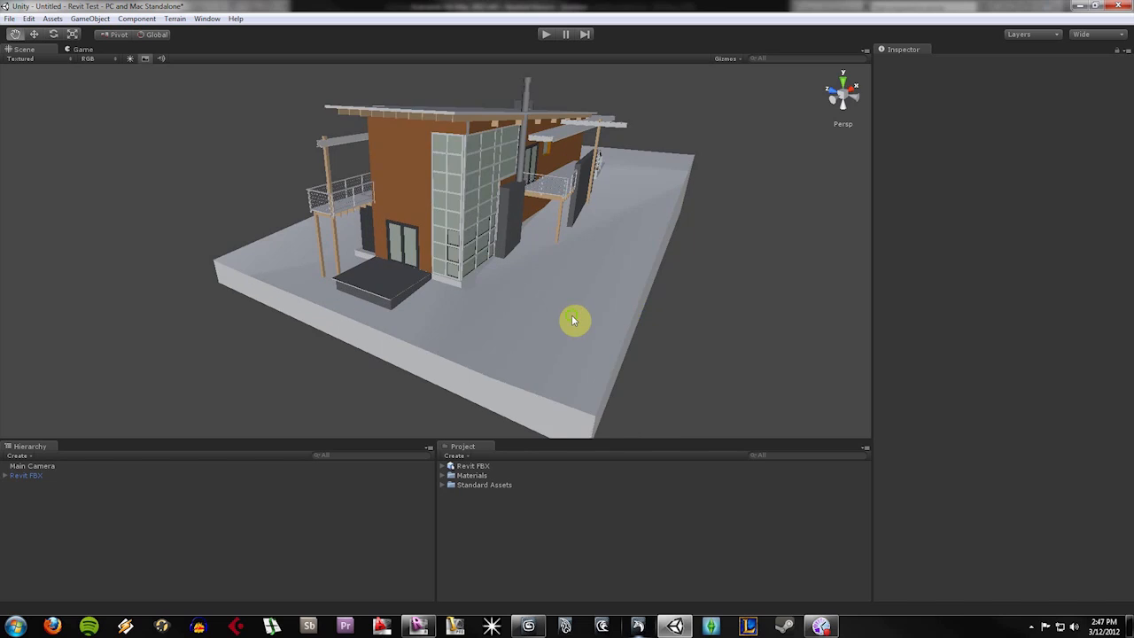
{"action": "left_click_drag", "start_coordinate": [574, 321], "coordinate": [423, 206]}
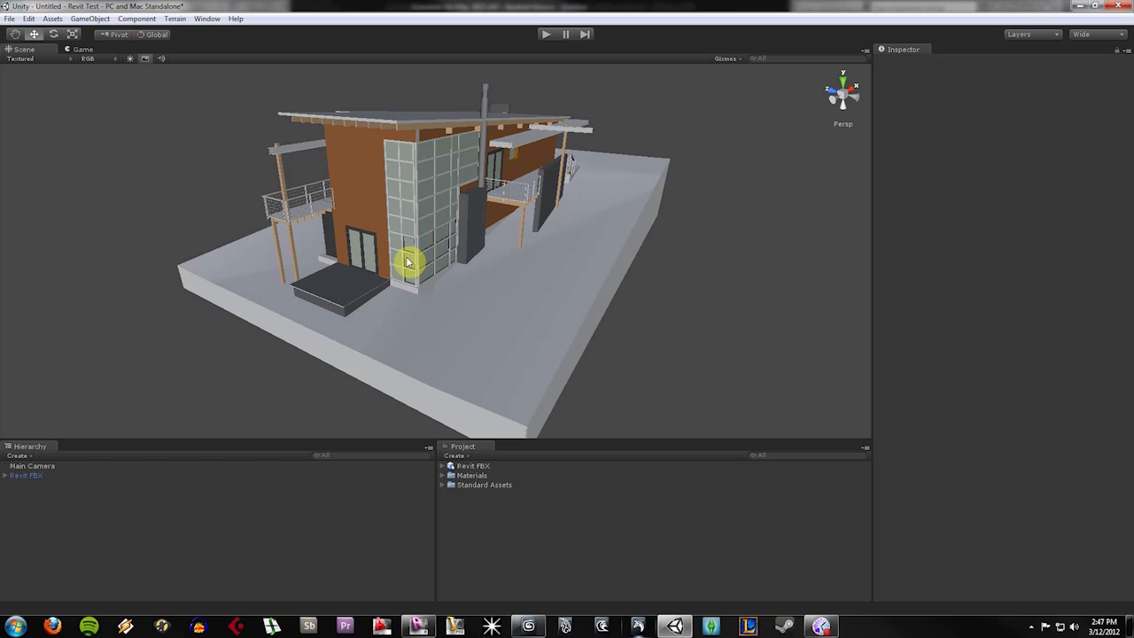
{"action": "mouse_move", "coordinate": [449, 473]}
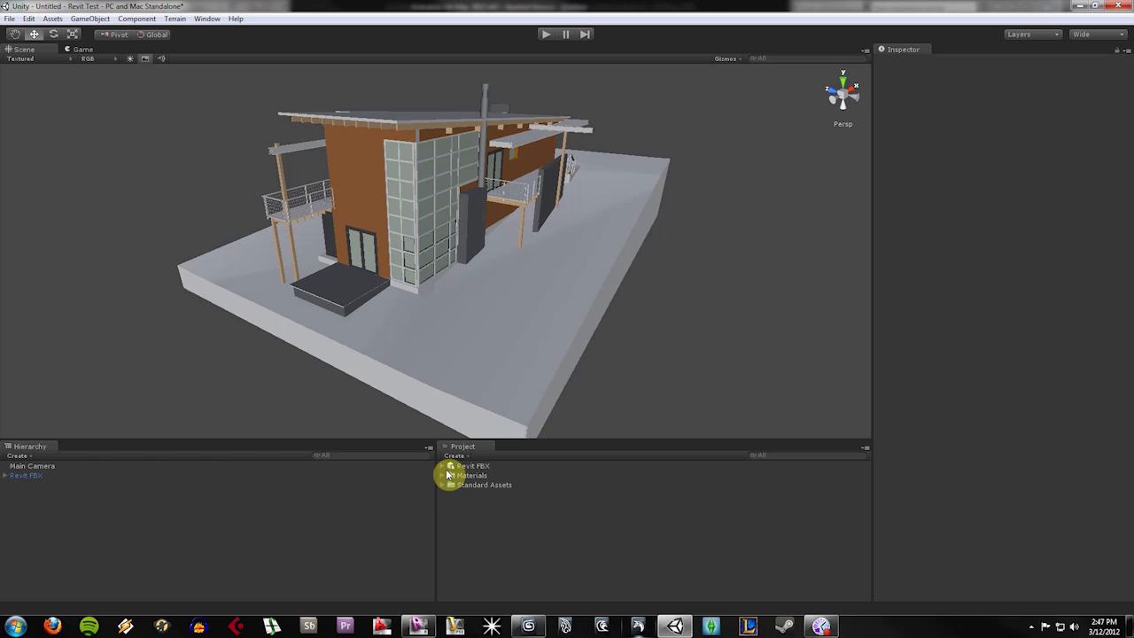
{"action": "mouse_move", "coordinate": [89, 312]}
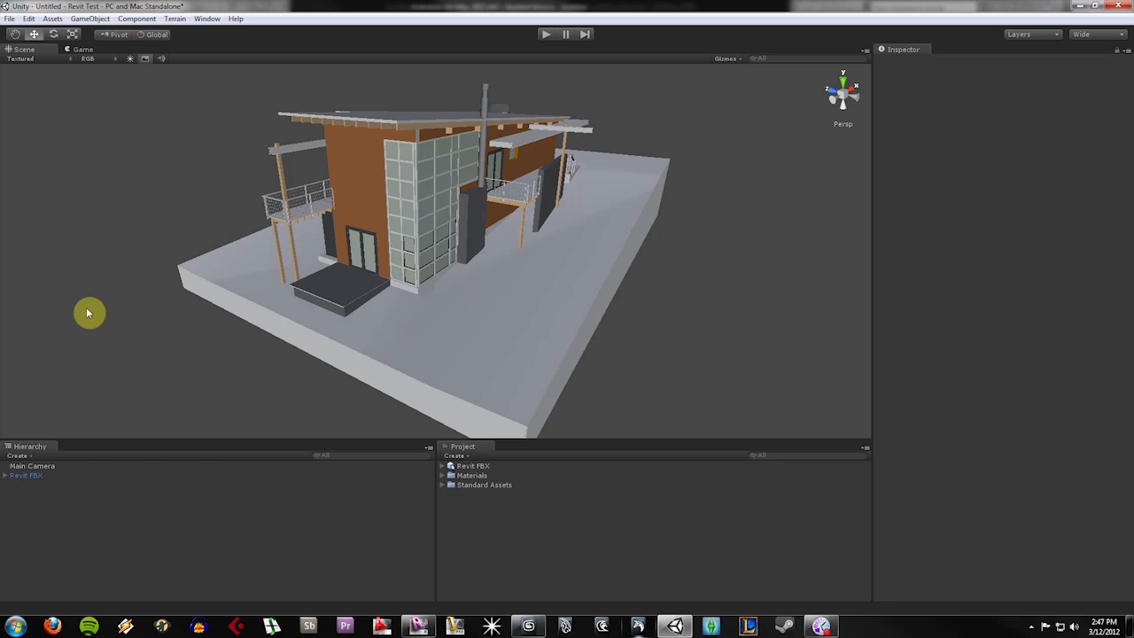
{"action": "mouse_move", "coordinate": [194, 430]}
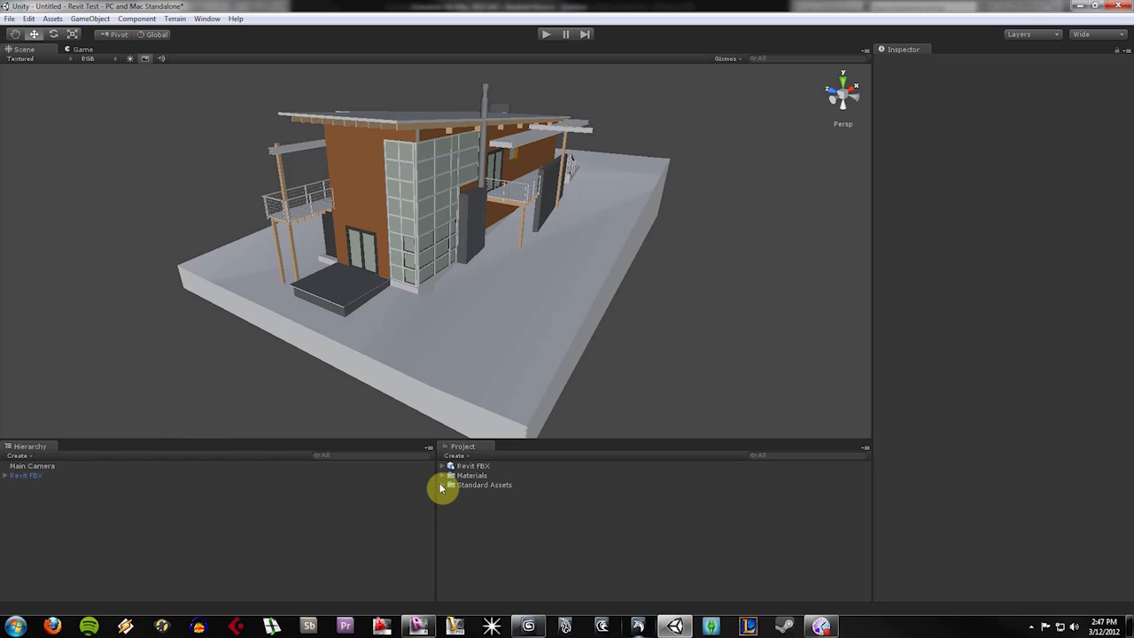
Place the First Person Controller from Standard Assets on the site, near the glass wall
{"action": "left_click", "coordinate": [442, 484]}
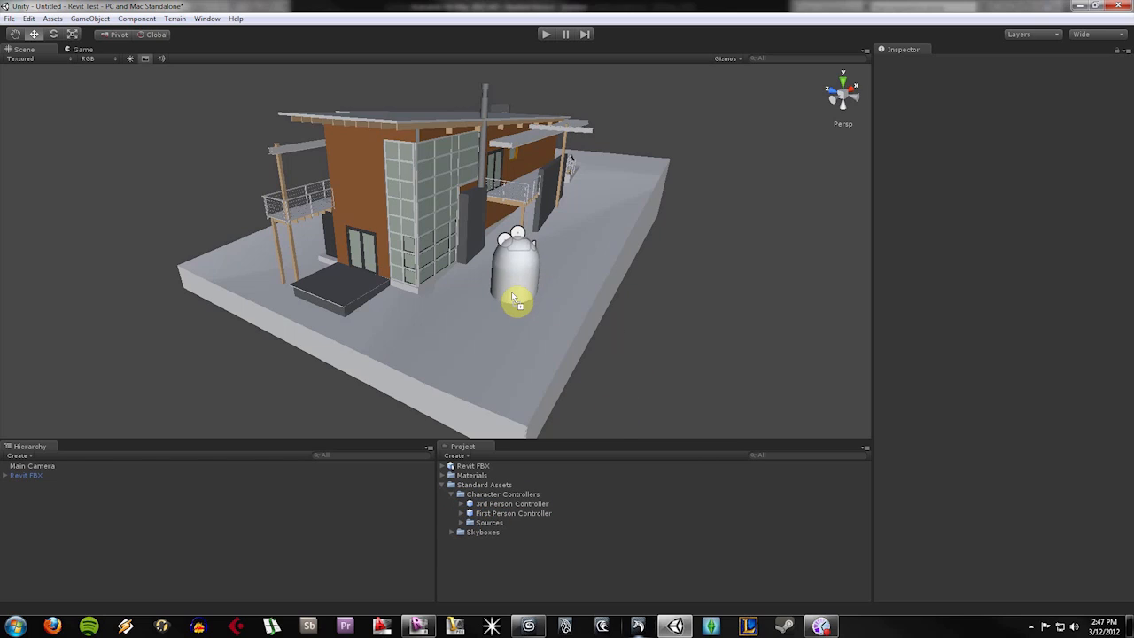
{"action": "left_click", "coordinate": [514, 283]}
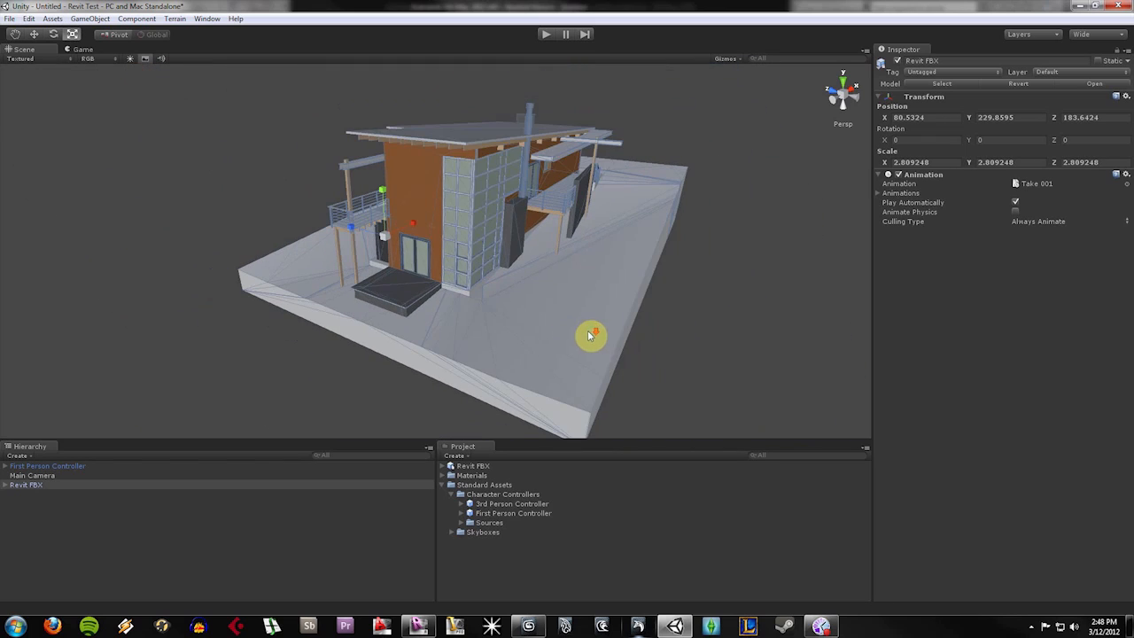
{"action": "left_click", "coordinate": [47, 465]}
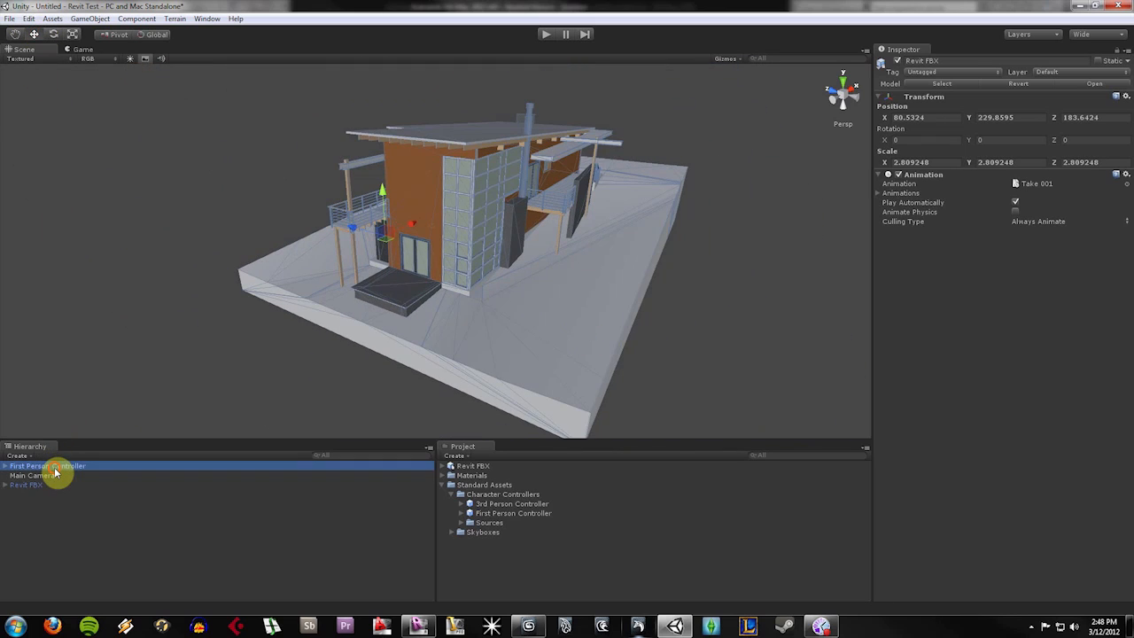
{"action": "left_click", "coordinate": [47, 465]}
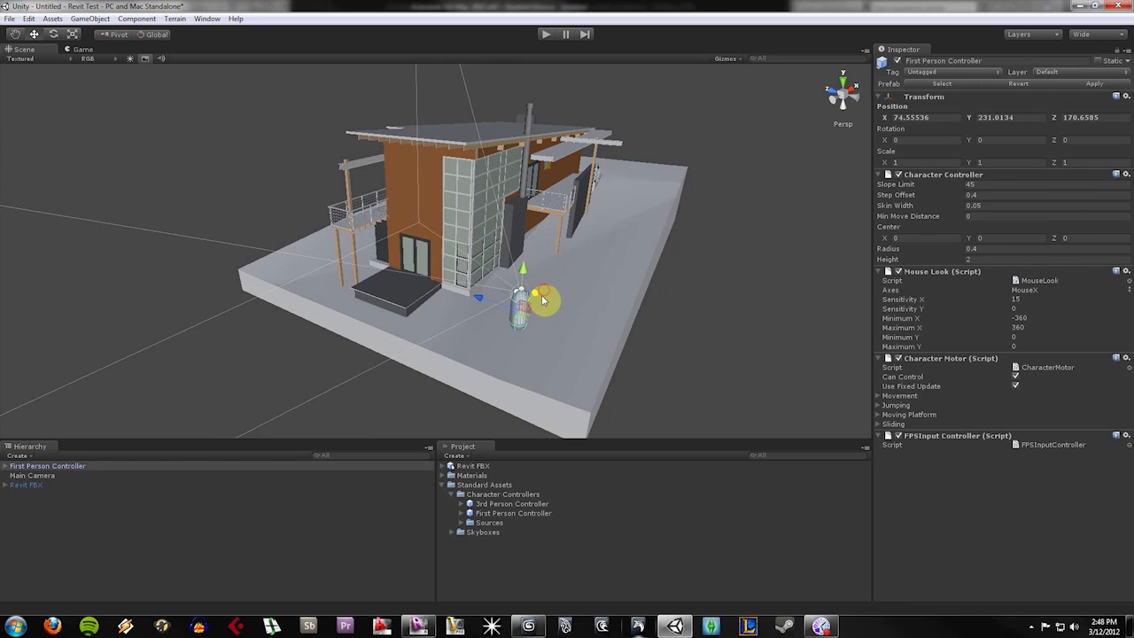
{"action": "left_click", "coordinate": [25, 484]}
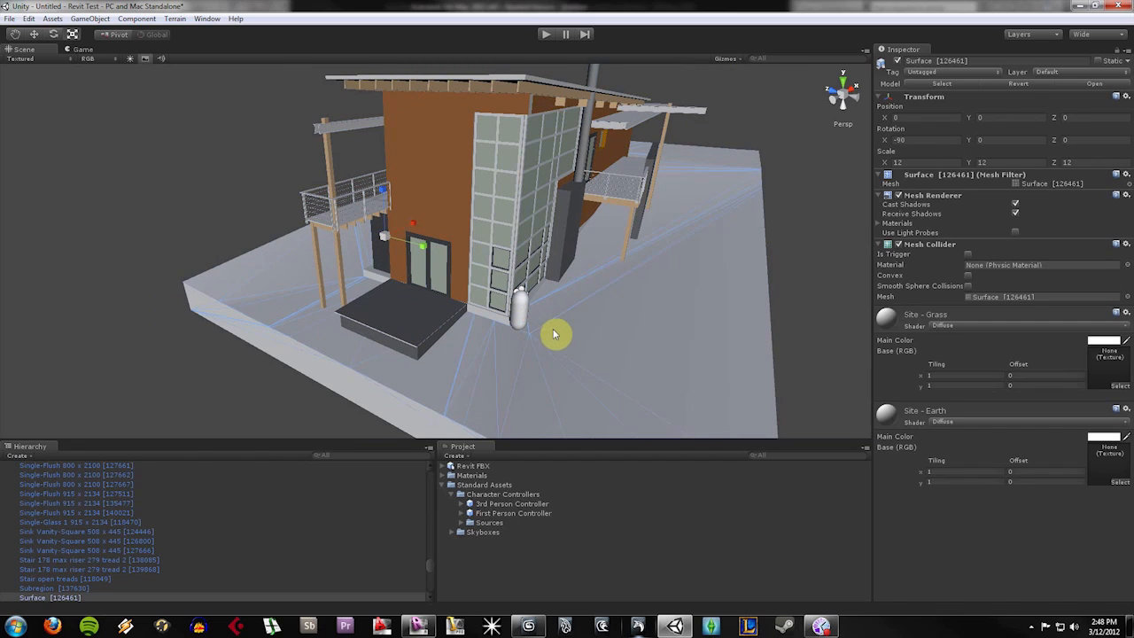
{"action": "left_click_drag", "start_coordinate": [556, 334], "coordinate": [390, 293]}
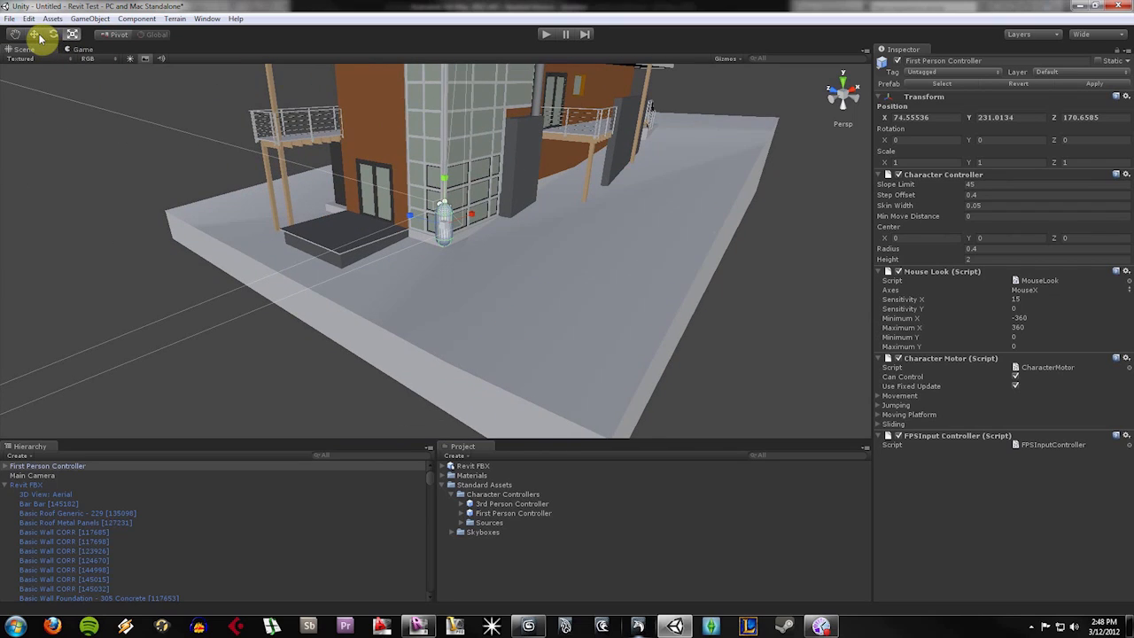
{"action": "left_click_drag", "start_coordinate": [411, 216], "coordinate": [494, 235]}
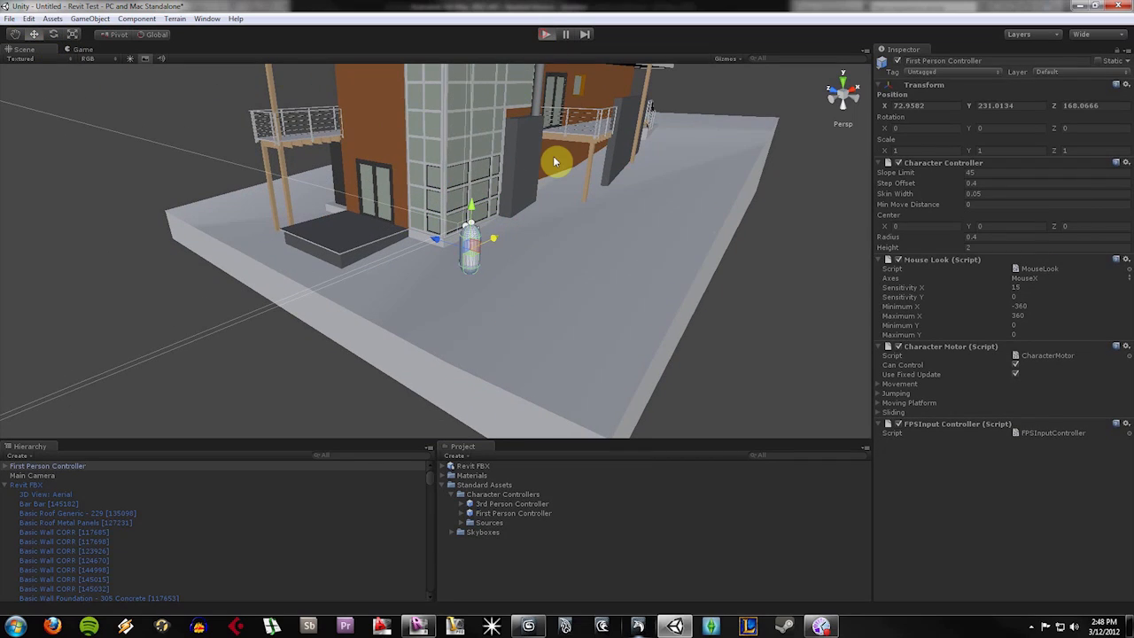
Enter play mode to view the house through the first-person controller
{"action": "left_click", "coordinate": [545, 34]}
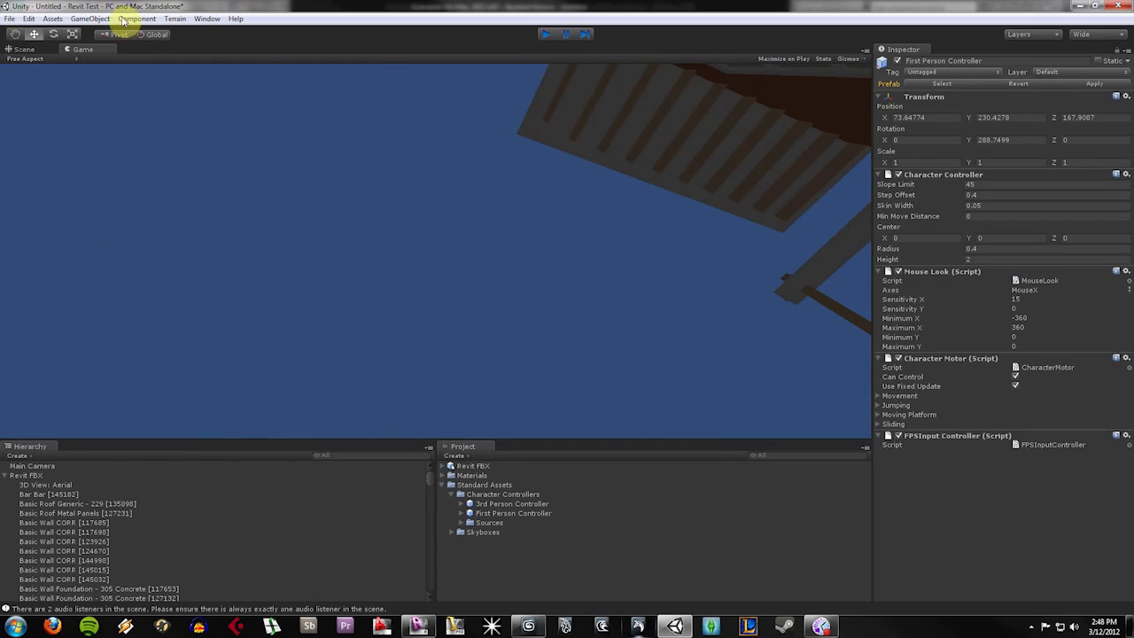
Add a directional light angled at the house, then select the front double-glass door
{"action": "left_click", "coordinate": [89, 18]}
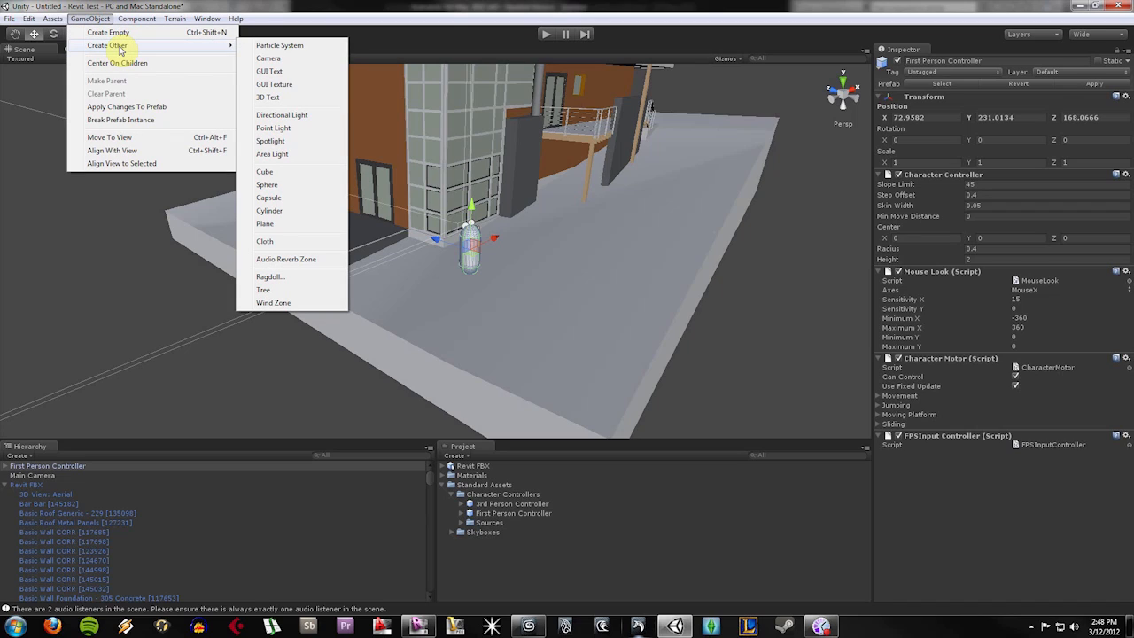
{"action": "left_click", "coordinate": [282, 114]}
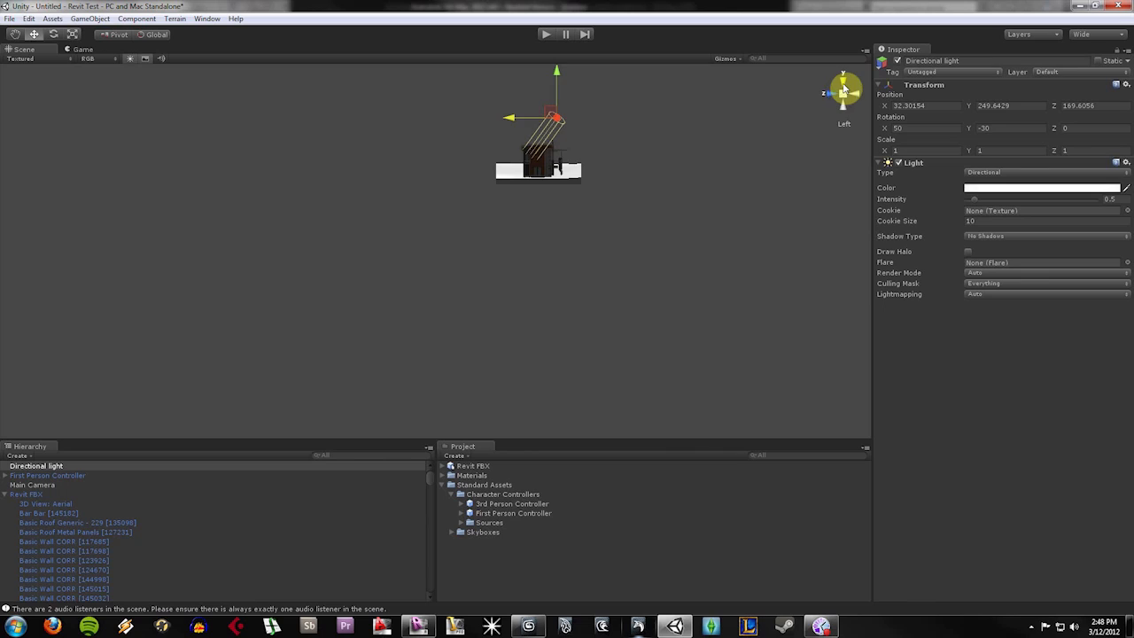
{"action": "left_click", "coordinate": [843, 82]}
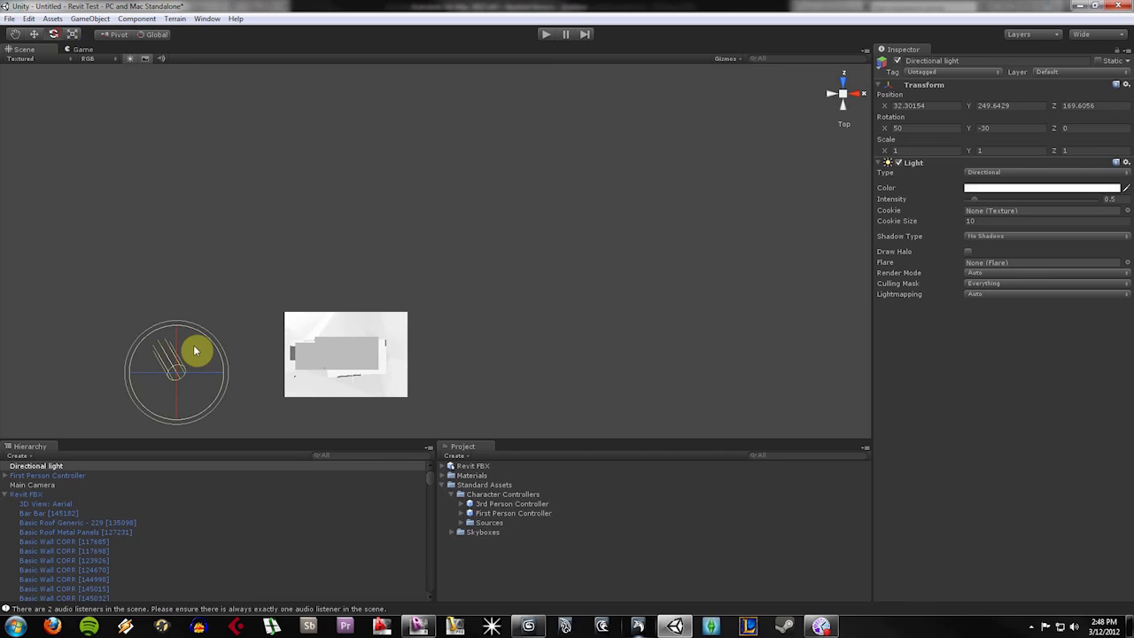
{"action": "left_click_drag", "start_coordinate": [195, 349], "coordinate": [420, 383]}
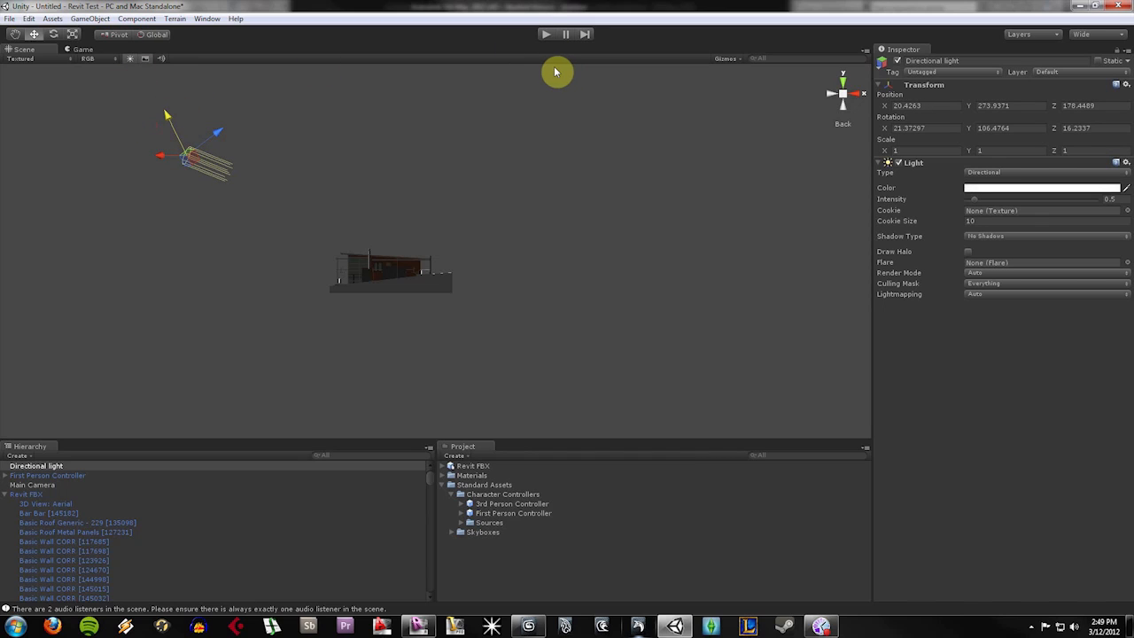
{"action": "mouse_move", "coordinate": [533, 226]}
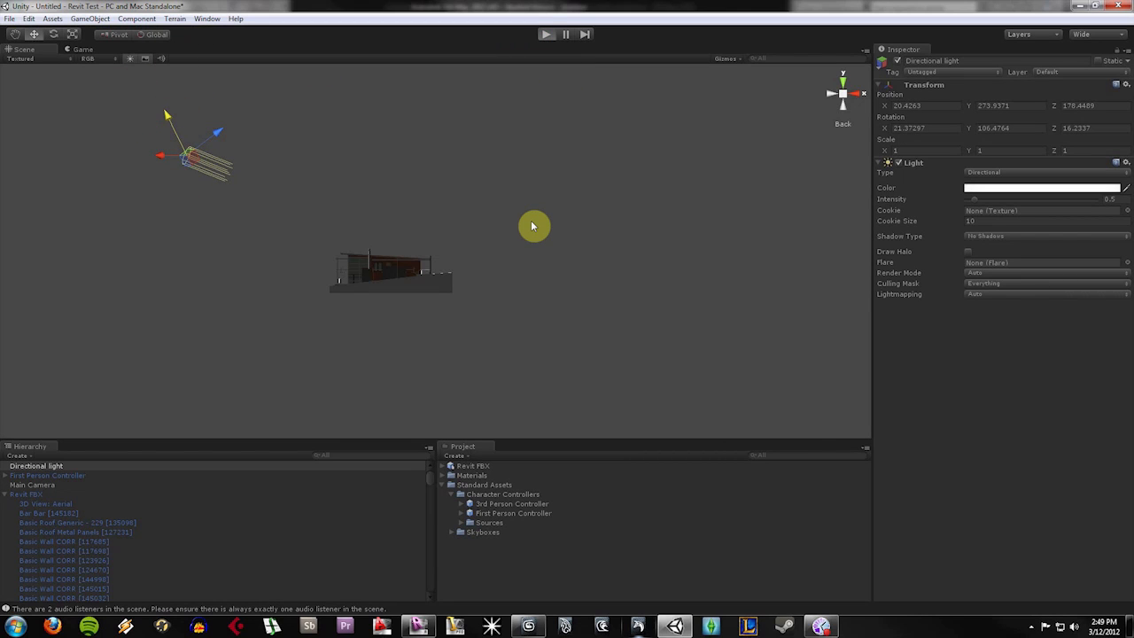
{"action": "left_click", "coordinate": [547, 33]}
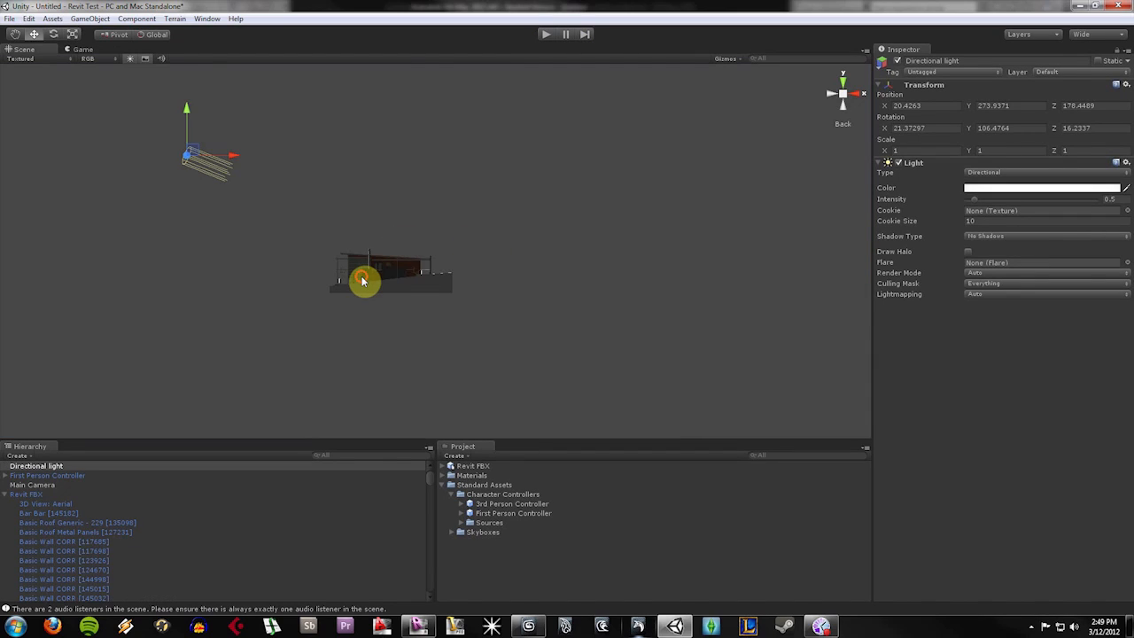
{"action": "left_click", "coordinate": [27, 493]}
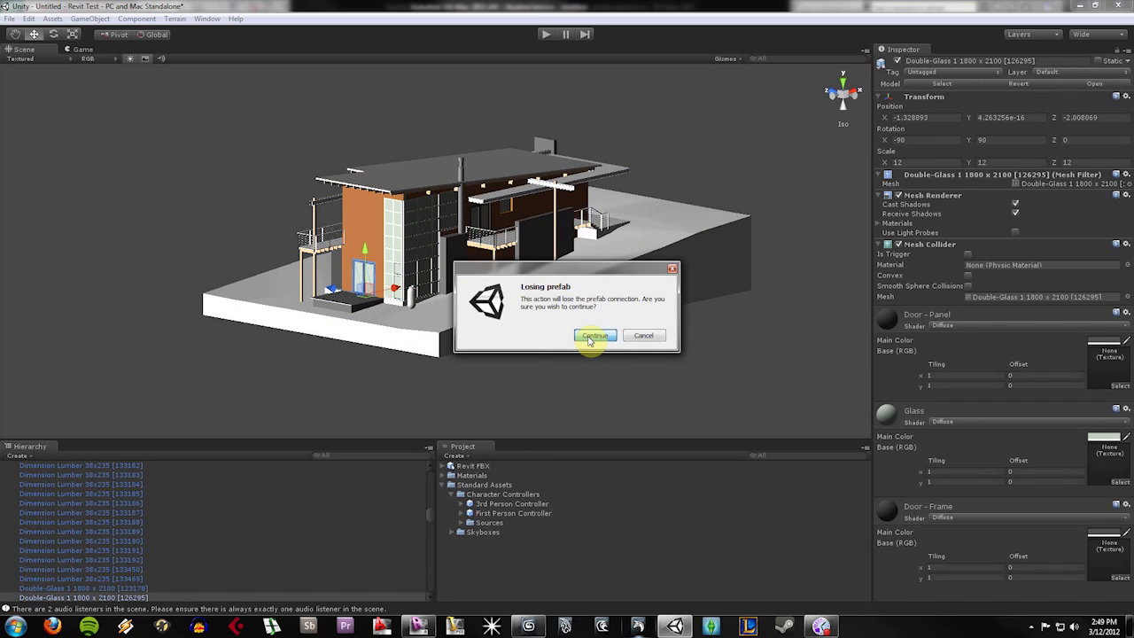
Continue past the losing-prefab warning so the front double-glass door is deleted
{"action": "left_click", "coordinate": [595, 335]}
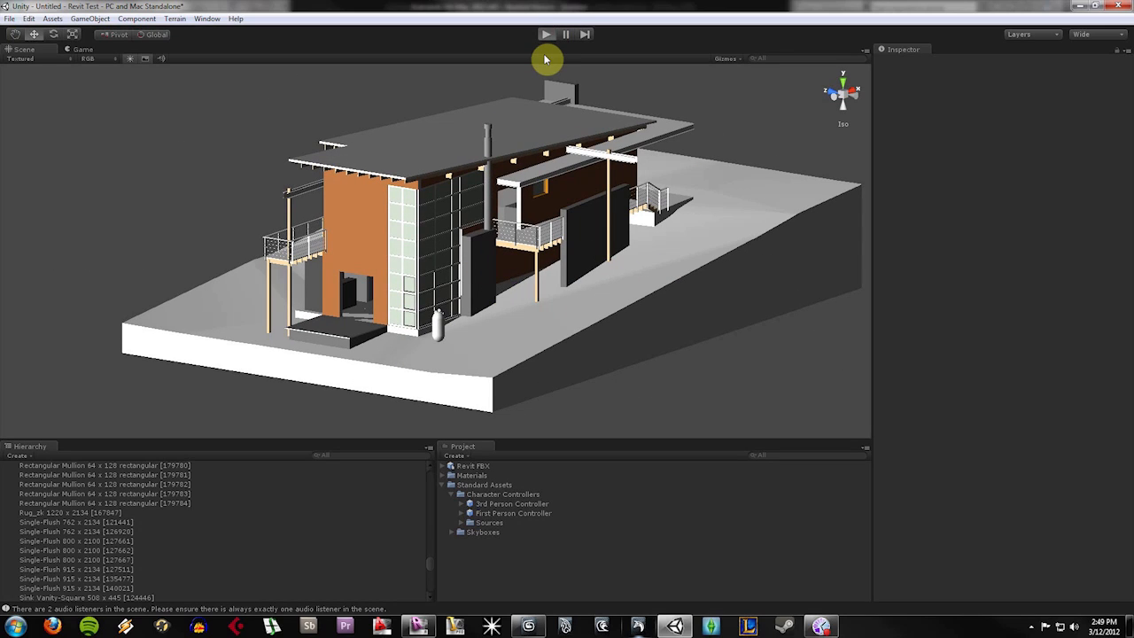
Walk through the house interior and staircase in play mode, looking around upstairs
{"action": "left_click", "coordinate": [546, 34]}
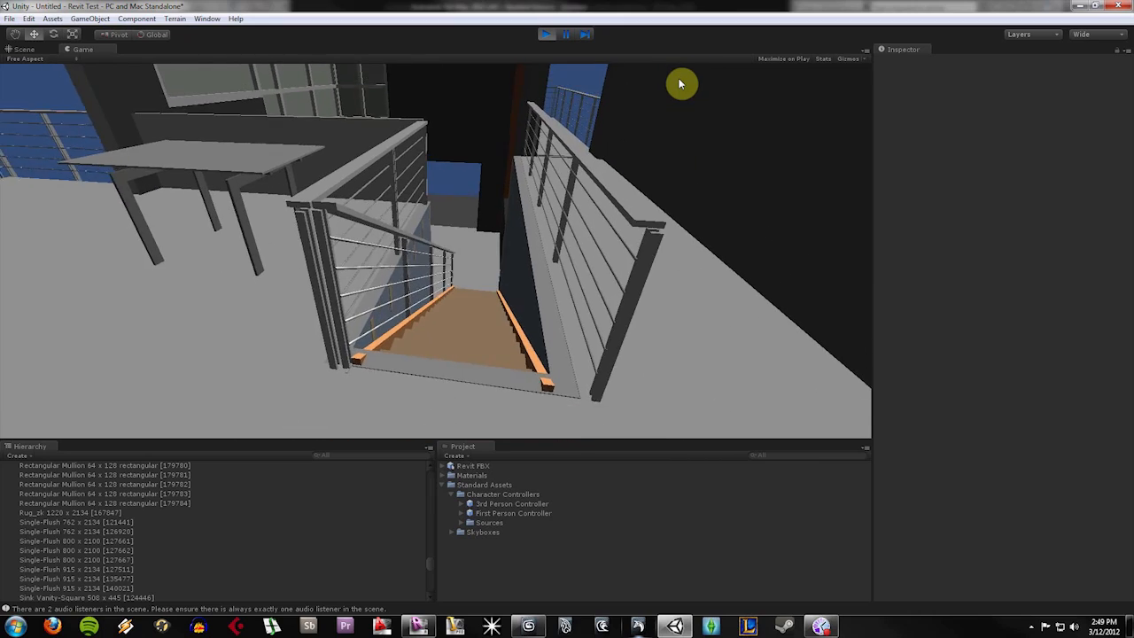
{"action": "left_click_drag", "start_coordinate": [682, 84], "coordinate": [567, 80]}
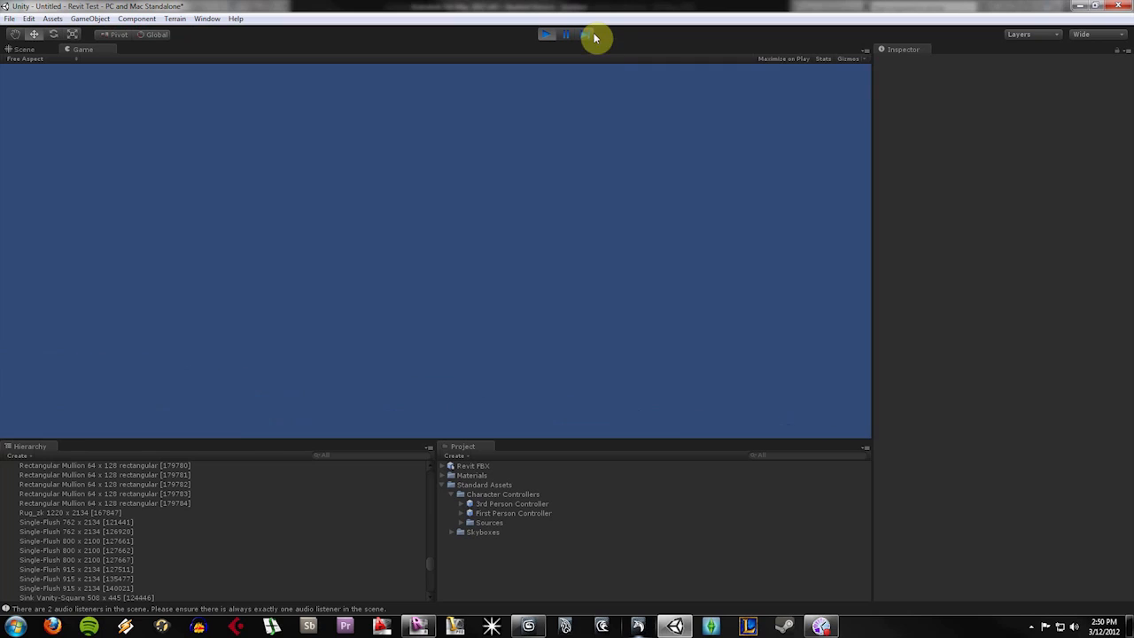
{"action": "left_click", "coordinate": [547, 34]}
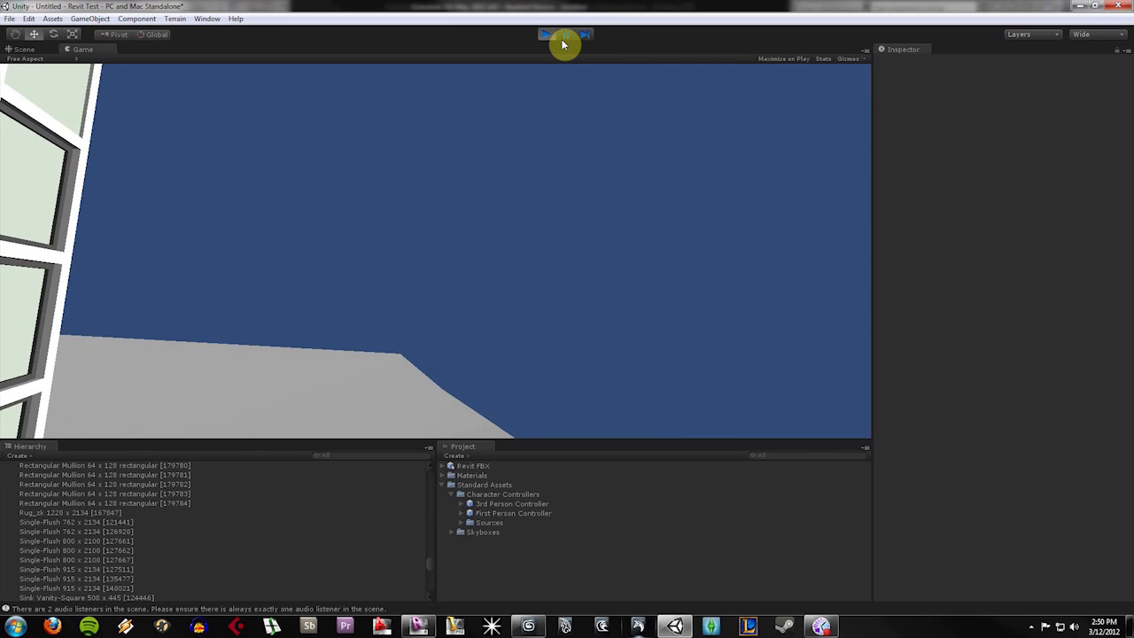